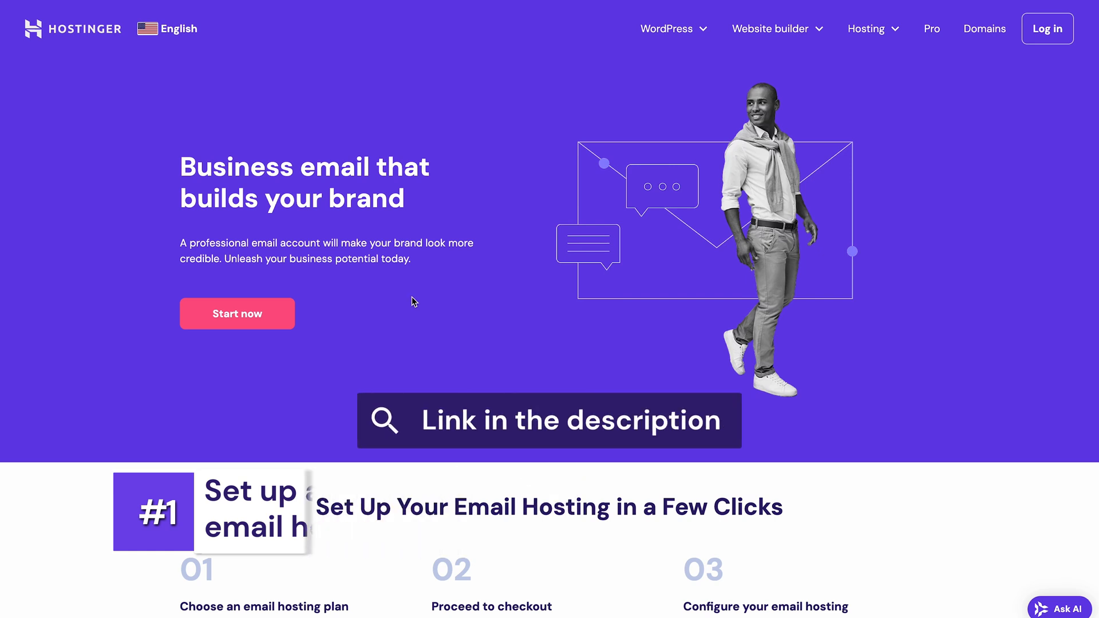
- Scroll to the email pricing plans and choose Business Premium
{"action": "scroll", "scroll_direction": "down", "scroll_amount": 3}
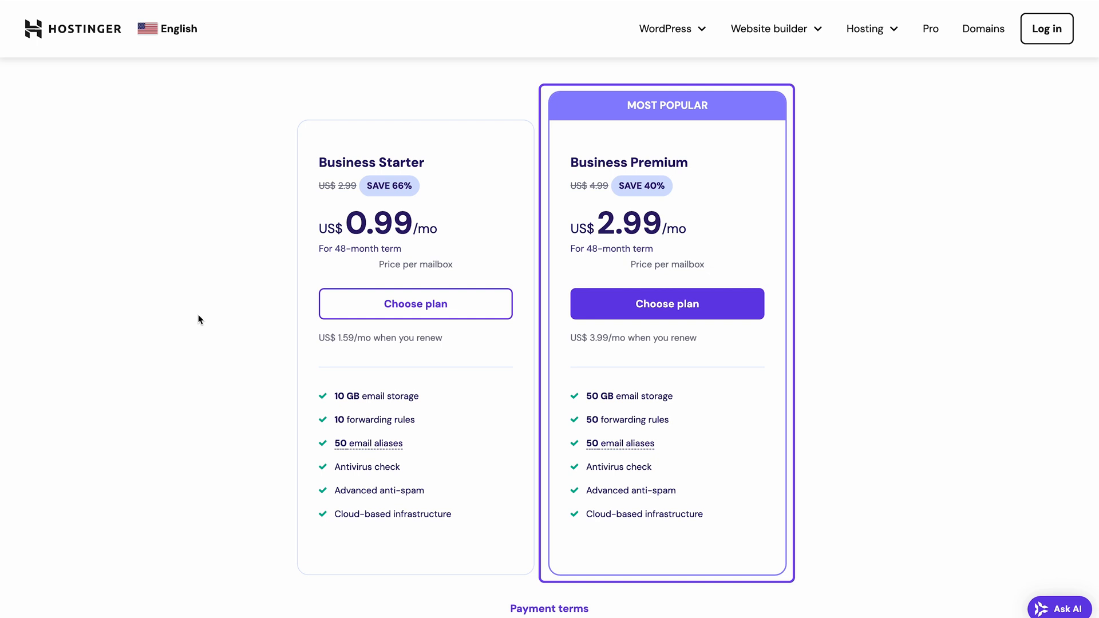
{"action": "mouse_move", "coordinate": [620, 300]}
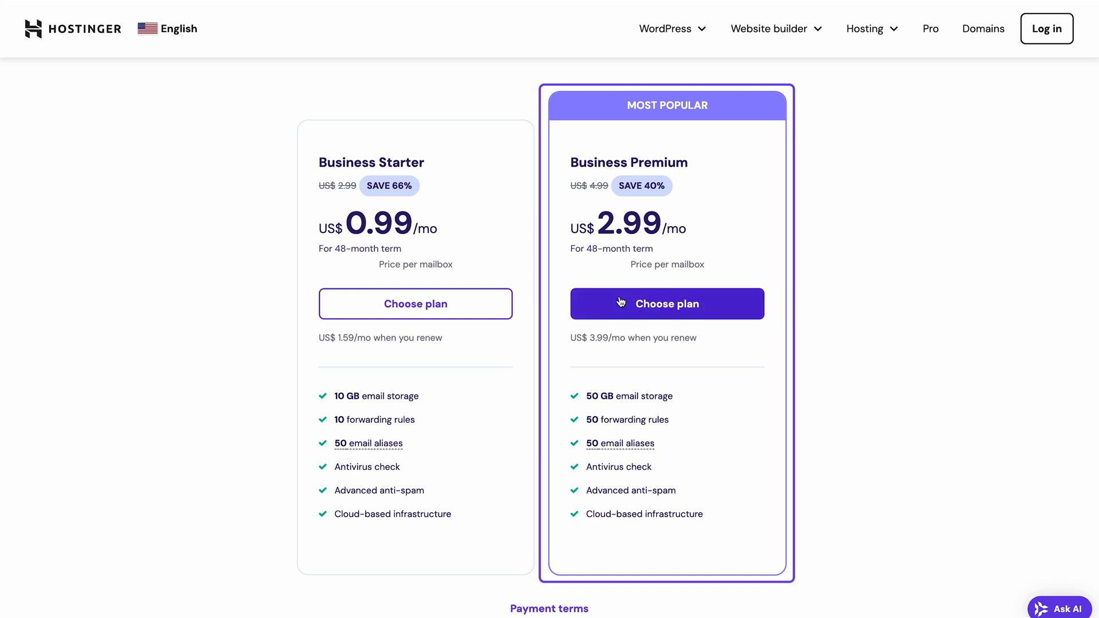
{"action": "left_click", "coordinate": [666, 303]}
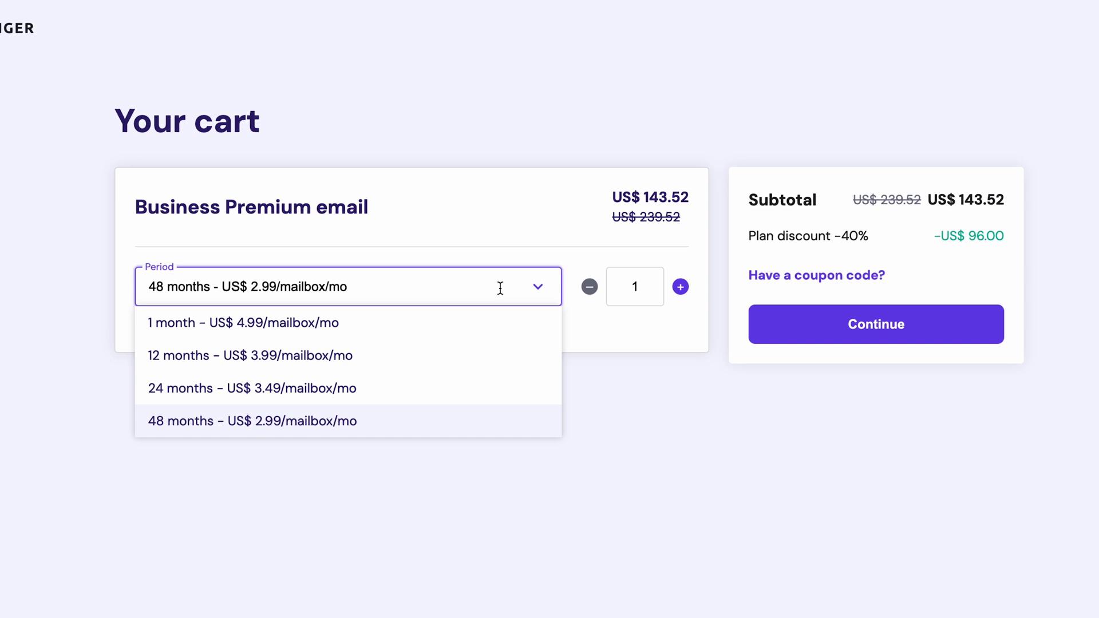
{"action": "mouse_move", "coordinate": [462, 419]}
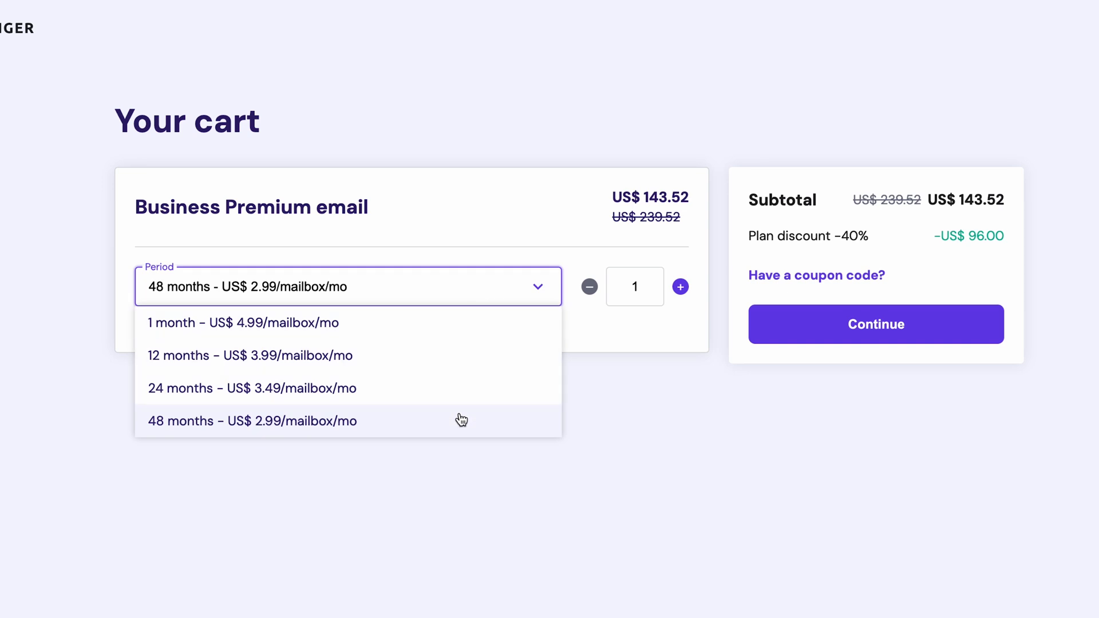
- Keep the 48-month period with one mailbox and enter coupon code HA10
{"action": "left_click", "coordinate": [251, 420]}
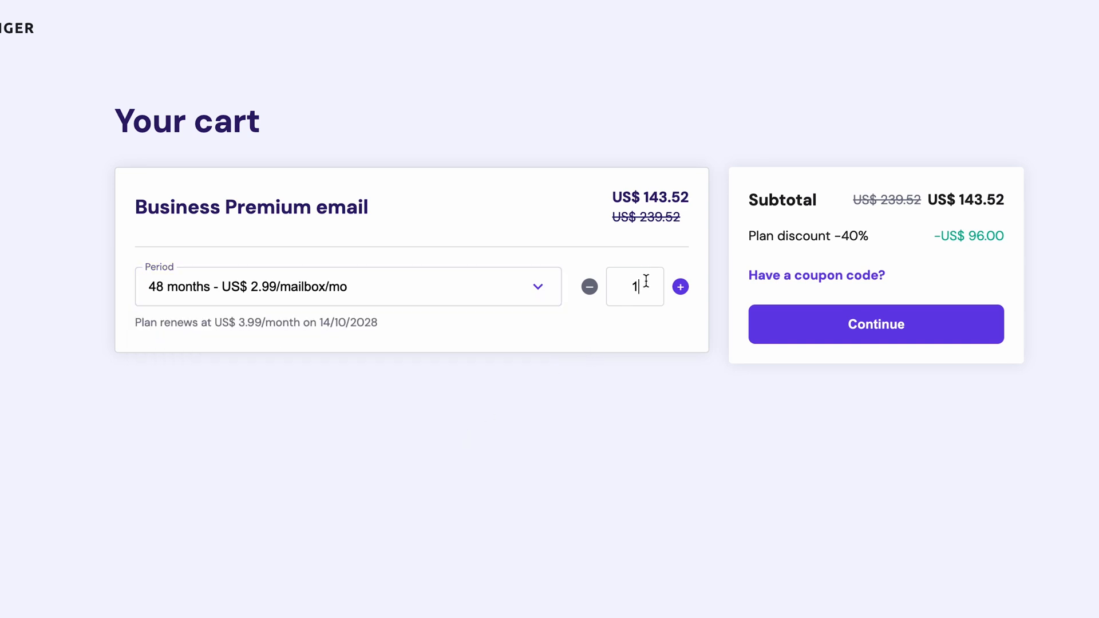
{"action": "left_click", "coordinate": [634, 287]}
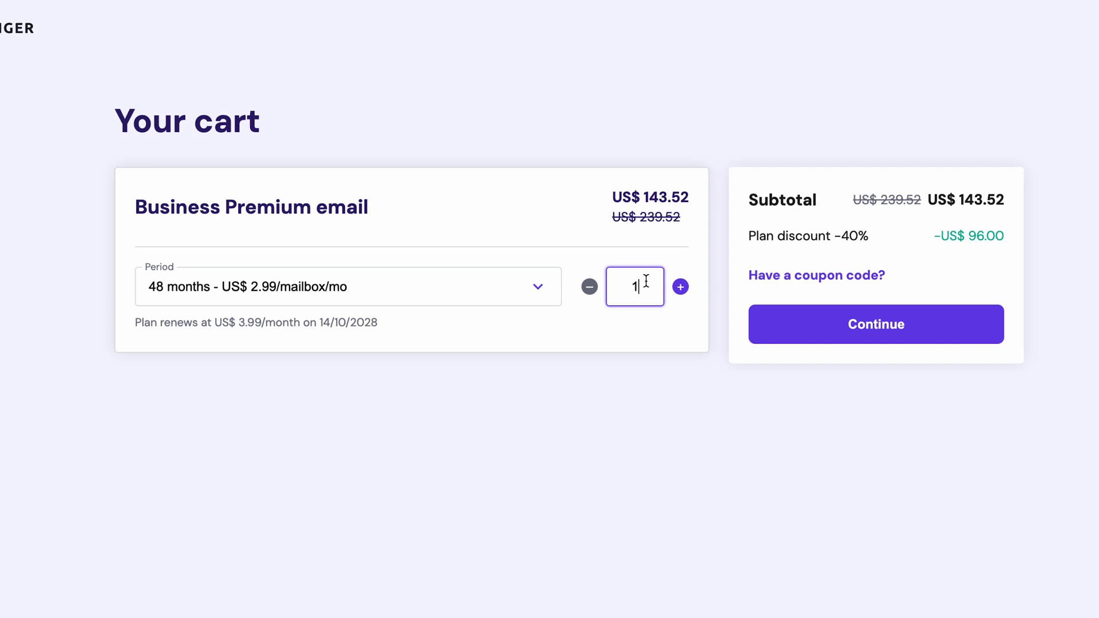
{"action": "left_click", "coordinate": [816, 275]}
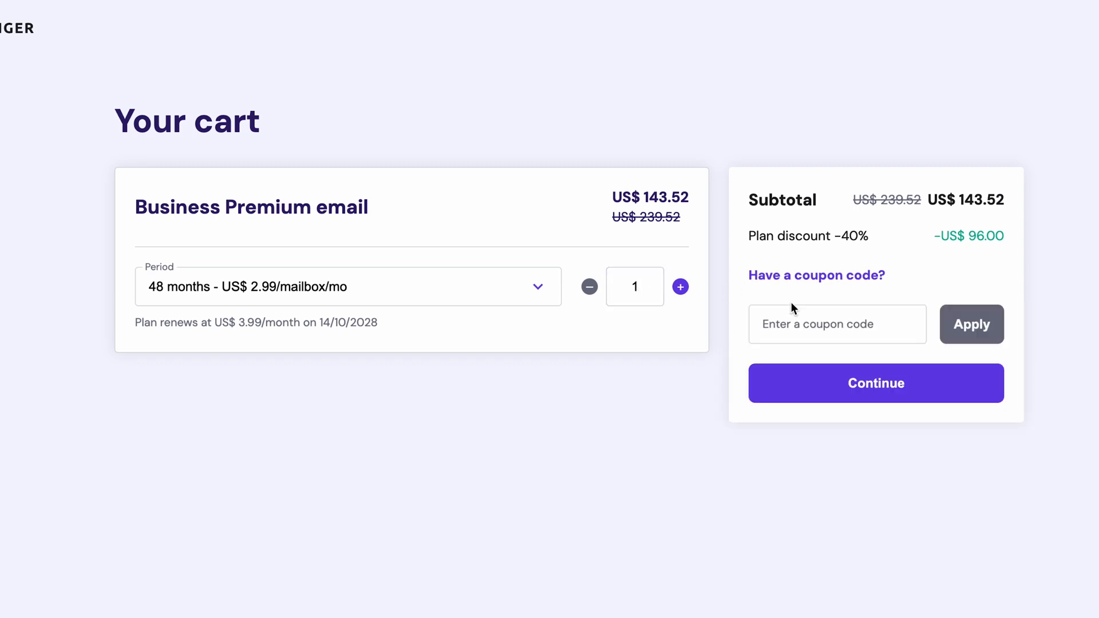
{"action": "type", "text": "HA10"}
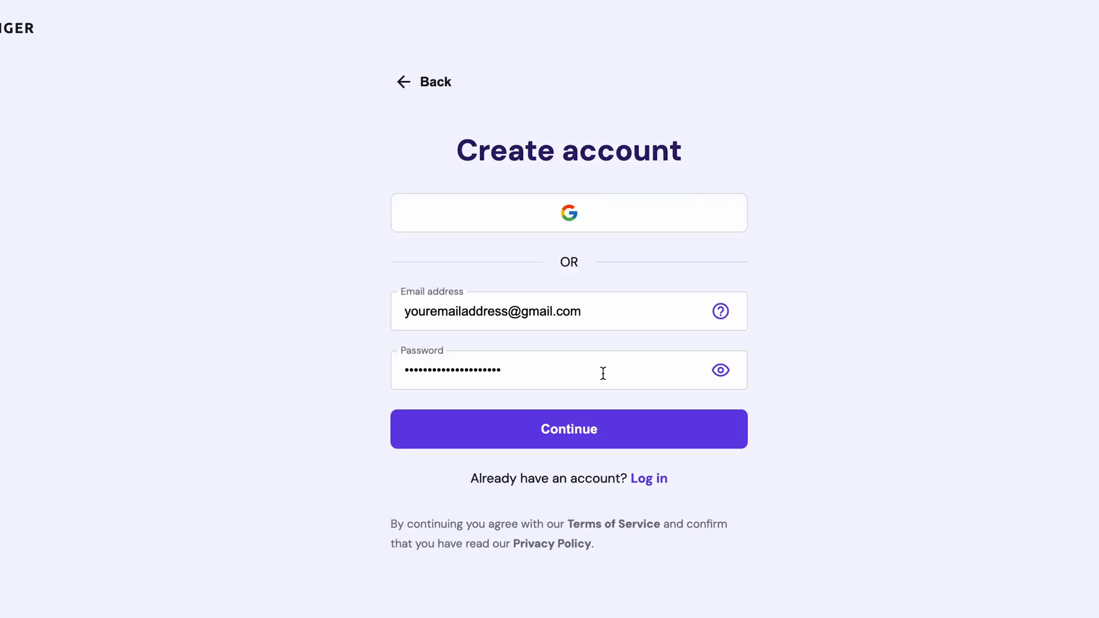
{"action": "mouse_move", "coordinate": [595, 430]}
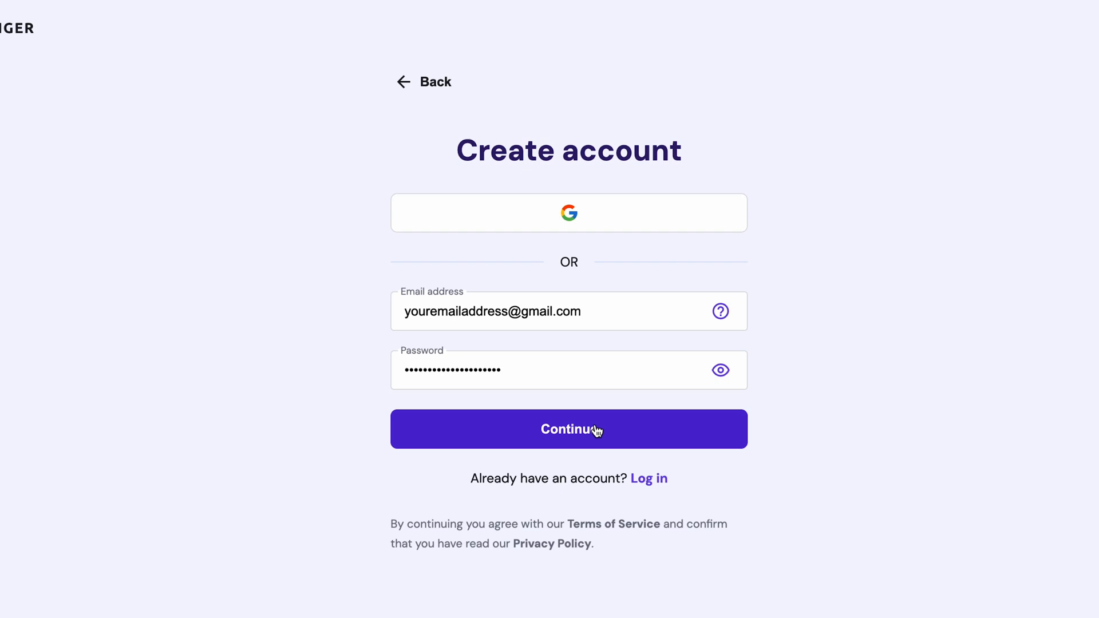
- Submit the new account details and pay for the order by credit card
{"action": "left_click", "coordinate": [568, 429]}
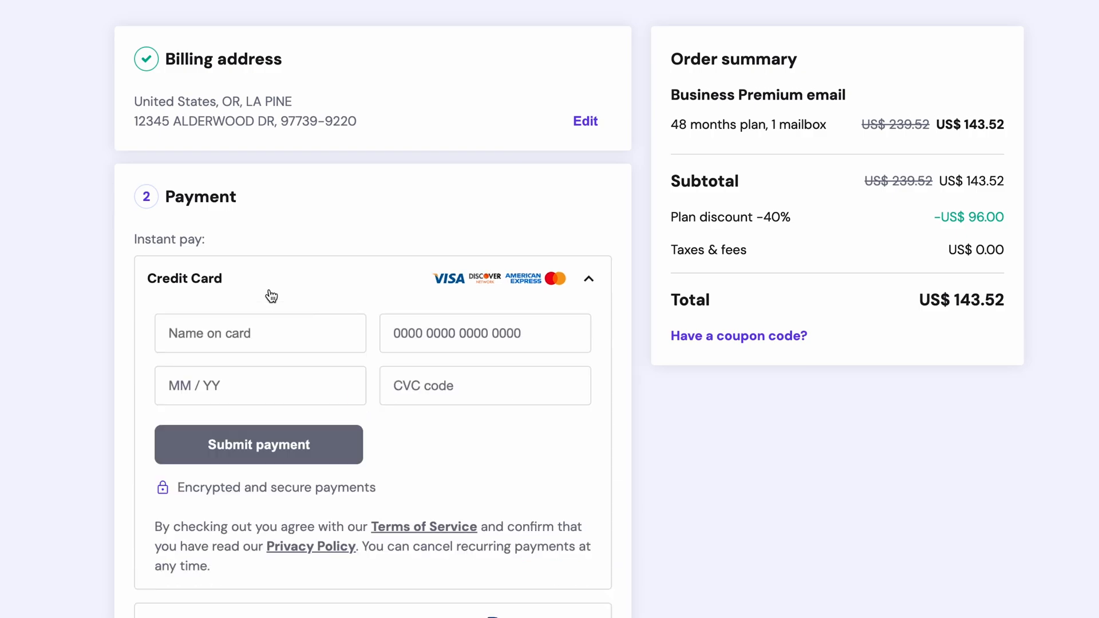
{"action": "left_click", "coordinate": [259, 444]}
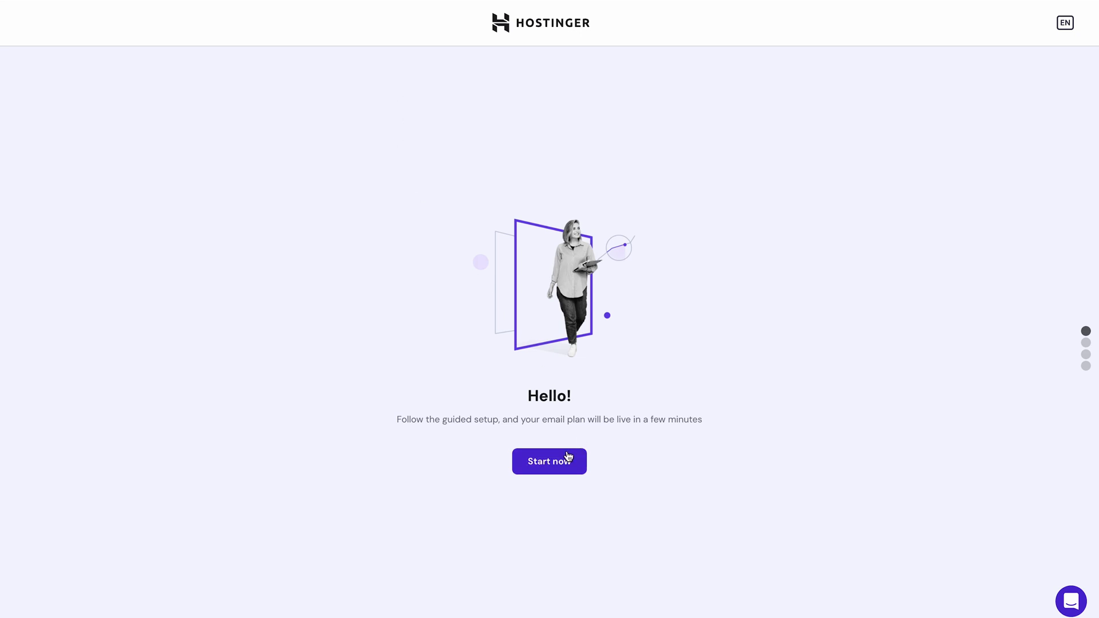
- Begin the guided email plan setup and select Buy a Domain for the email
{"action": "left_click", "coordinate": [549, 461]}
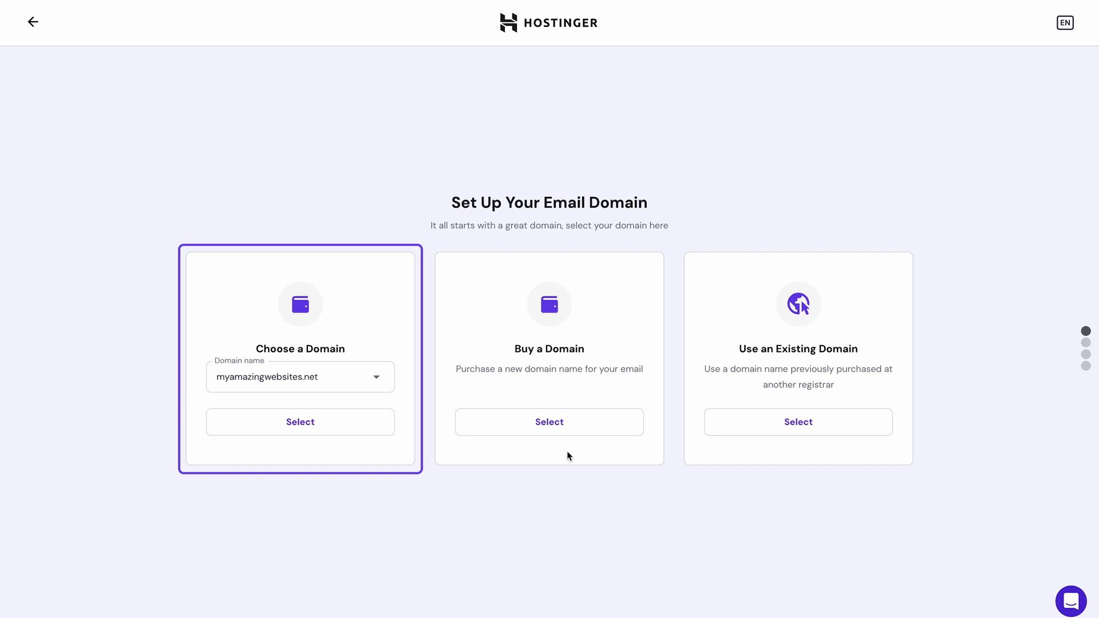
{"action": "left_click", "coordinate": [797, 359]}
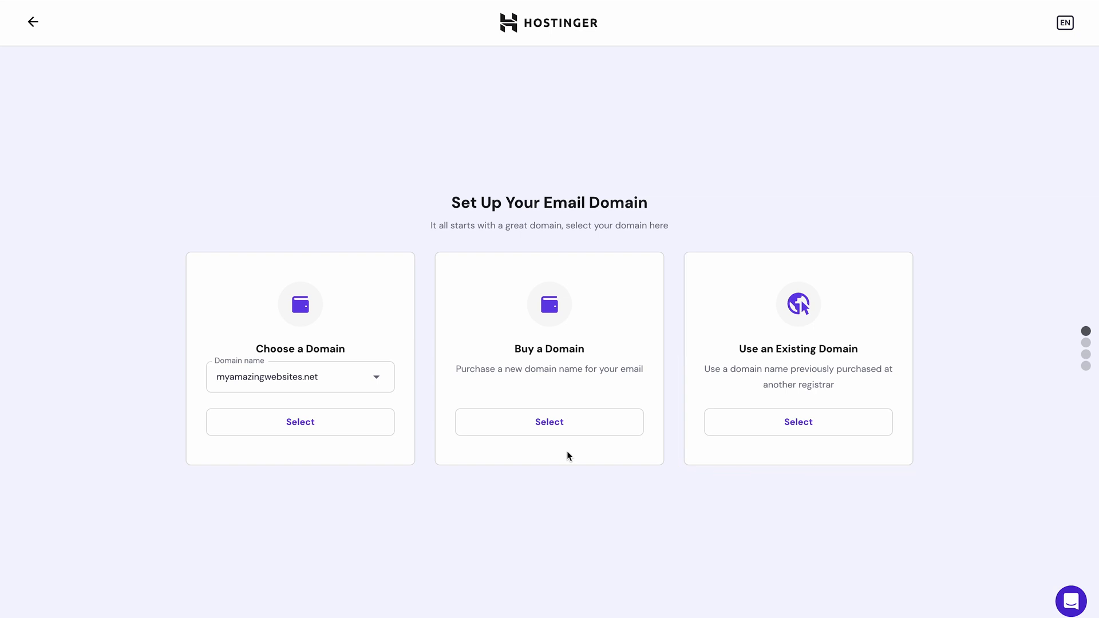
{"action": "left_click", "coordinate": [548, 358]}
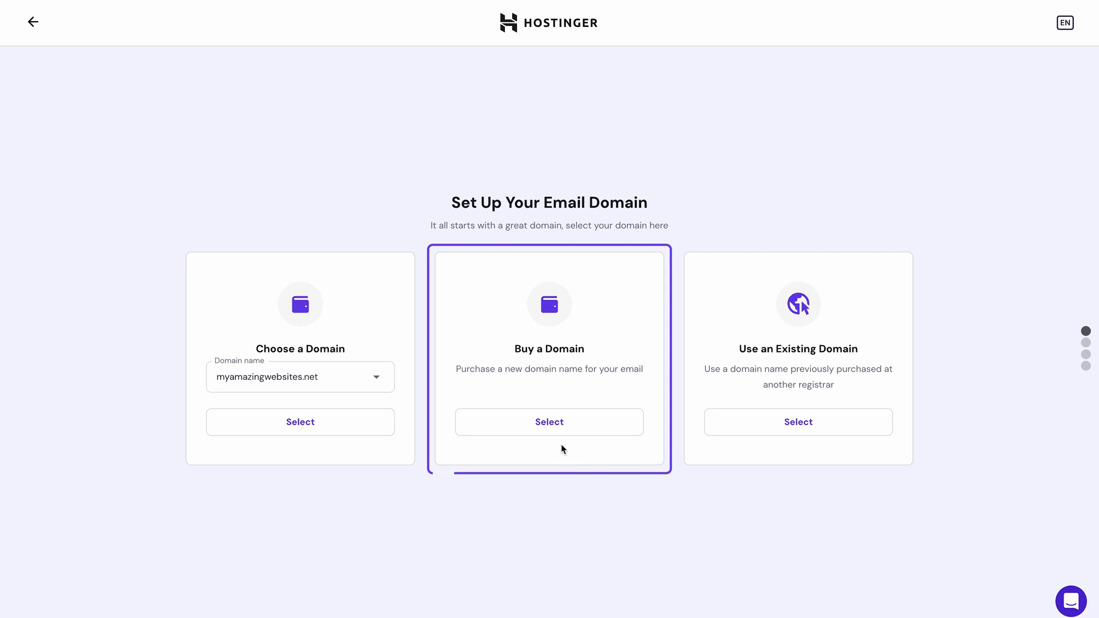
{"action": "left_click", "coordinate": [549, 421]}
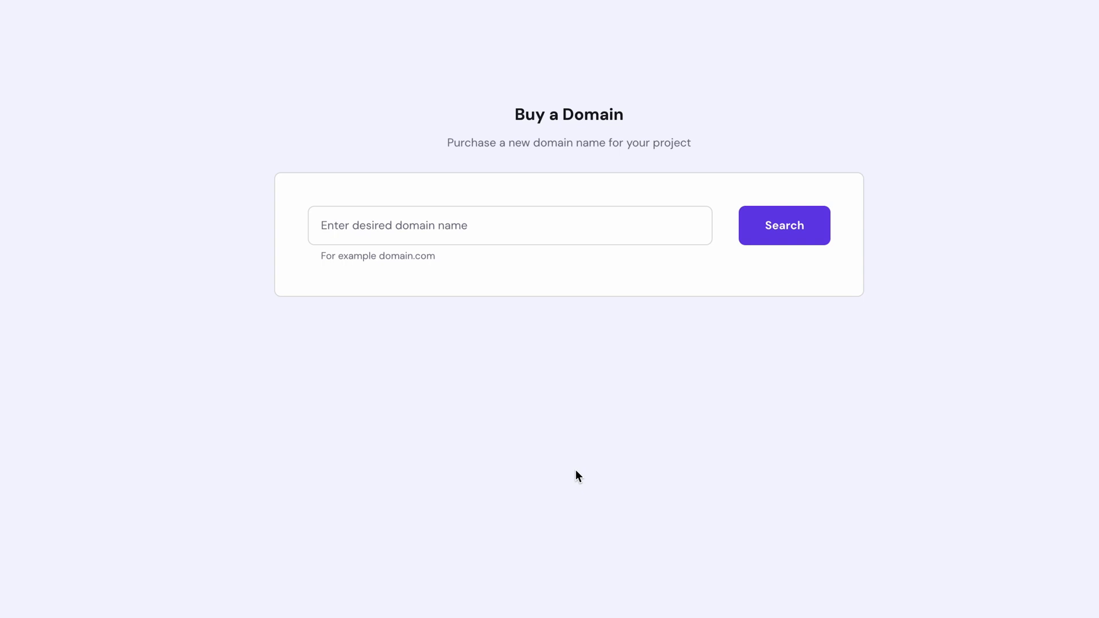
{"action": "mouse_move", "coordinate": [552, 293]}
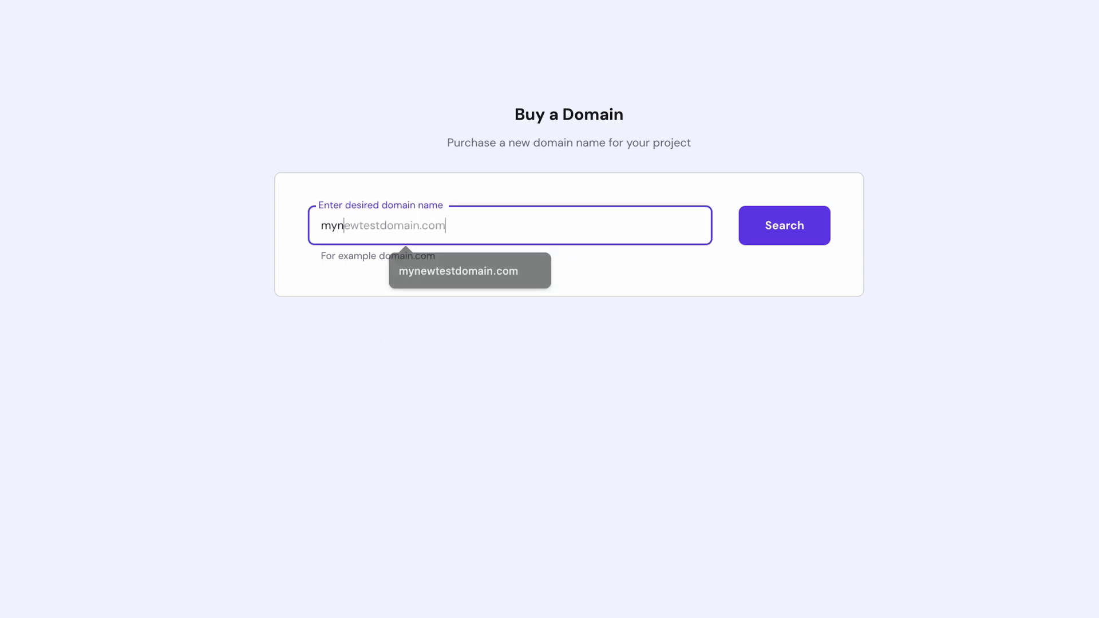
- Accept the suggested mynewtestdomain.com name in the domain search
{"action": "left_click", "coordinate": [784, 225]}
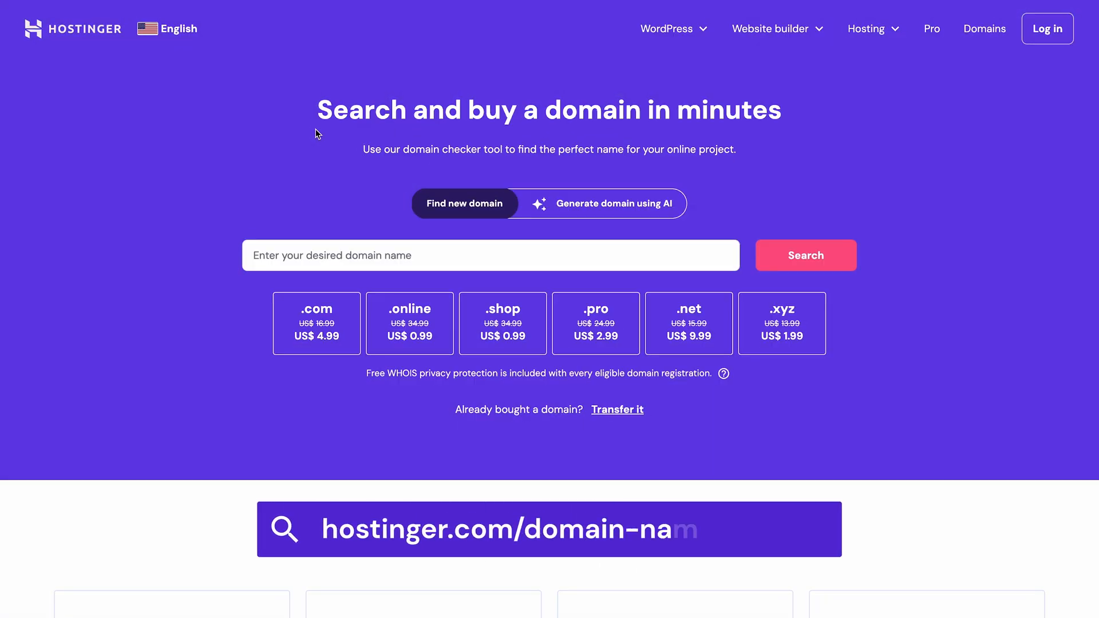
- Generate AI domain ideas from the LA vintage handmade jewelry shop description
{"action": "left_click", "coordinate": [609, 203]}
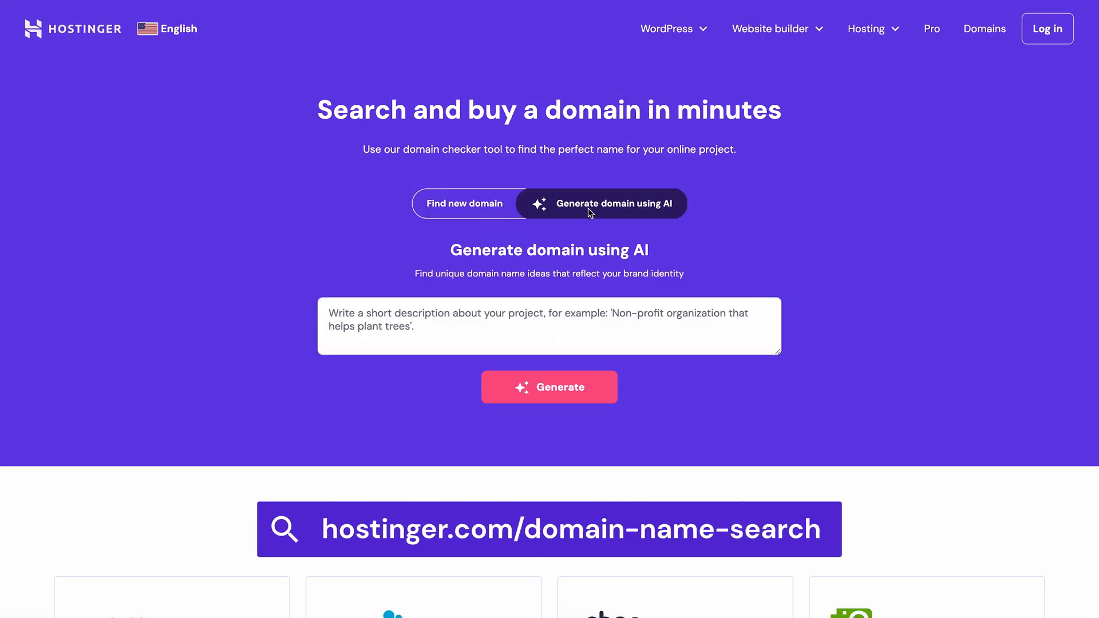
{"action": "type", "text": "It's a small hand-made jewelry shop based in LA. It uses vintage details and is made with passion."}
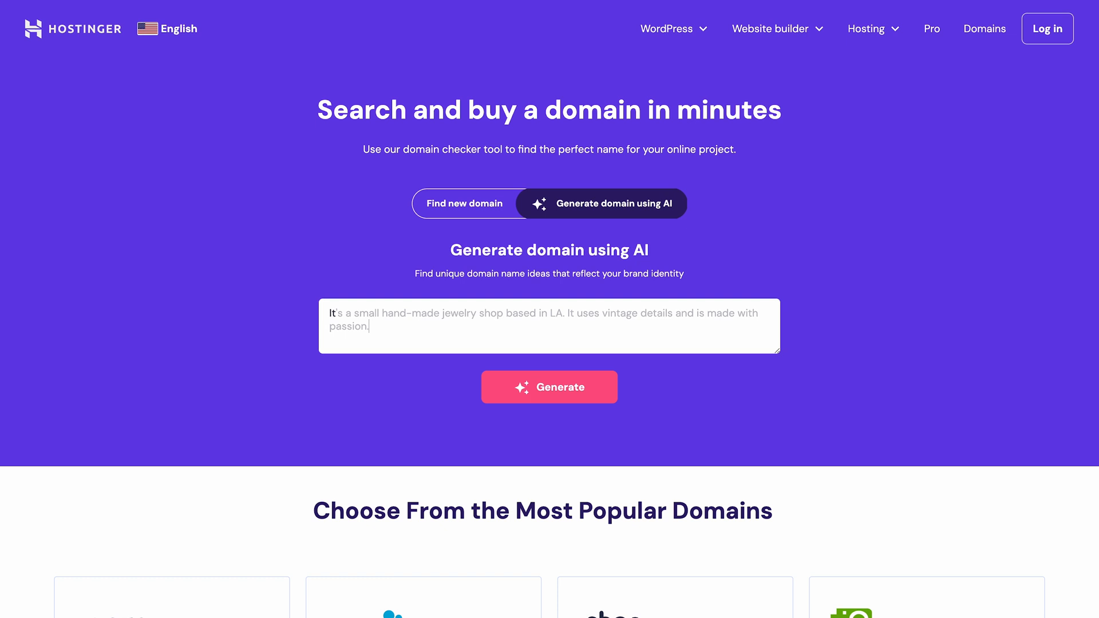
{"action": "left_click", "coordinate": [514, 393]}
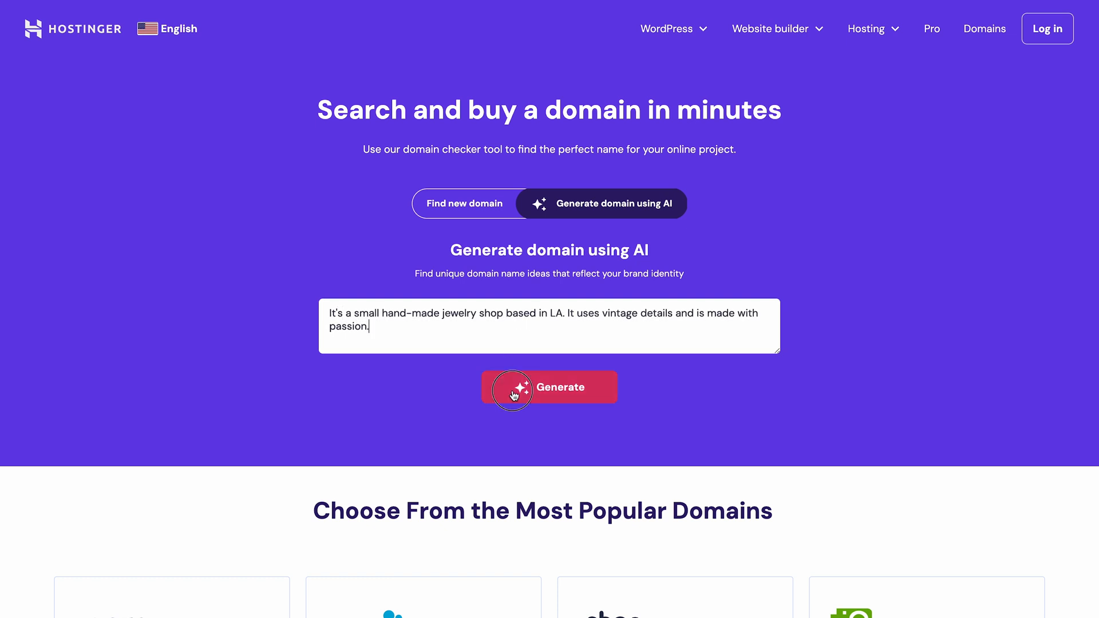
{"action": "left_click", "coordinate": [549, 386]}
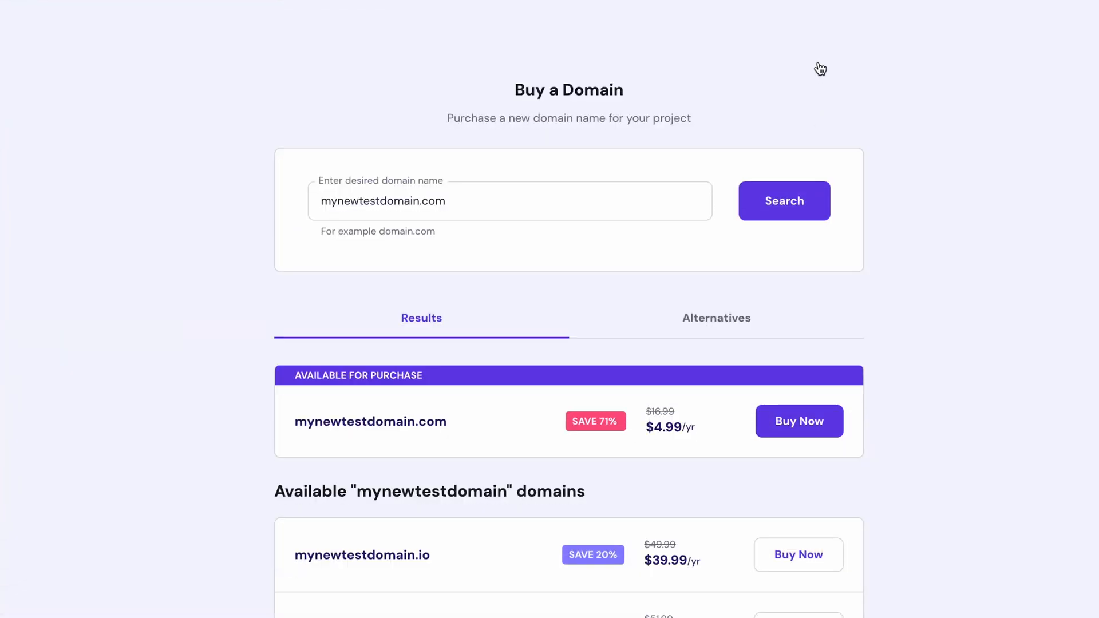
- Buy and register mynewtestdomain.com with a billing period and contact details
{"action": "left_click", "coordinate": [799, 420]}
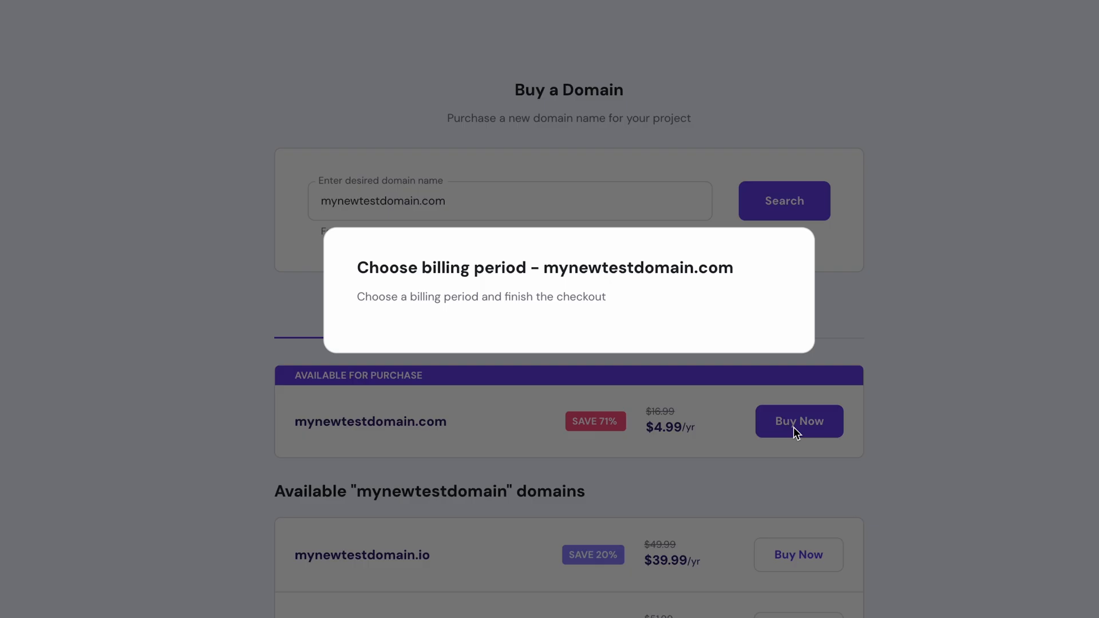
{"action": "left_click", "coordinate": [798, 420]}
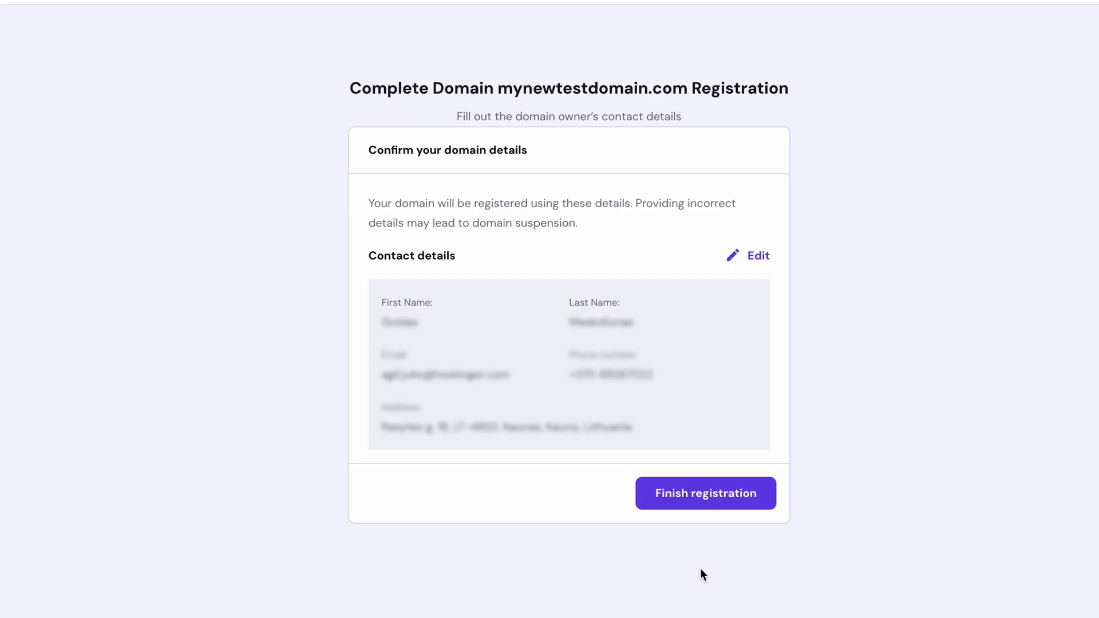
{"action": "left_click", "coordinate": [705, 493]}
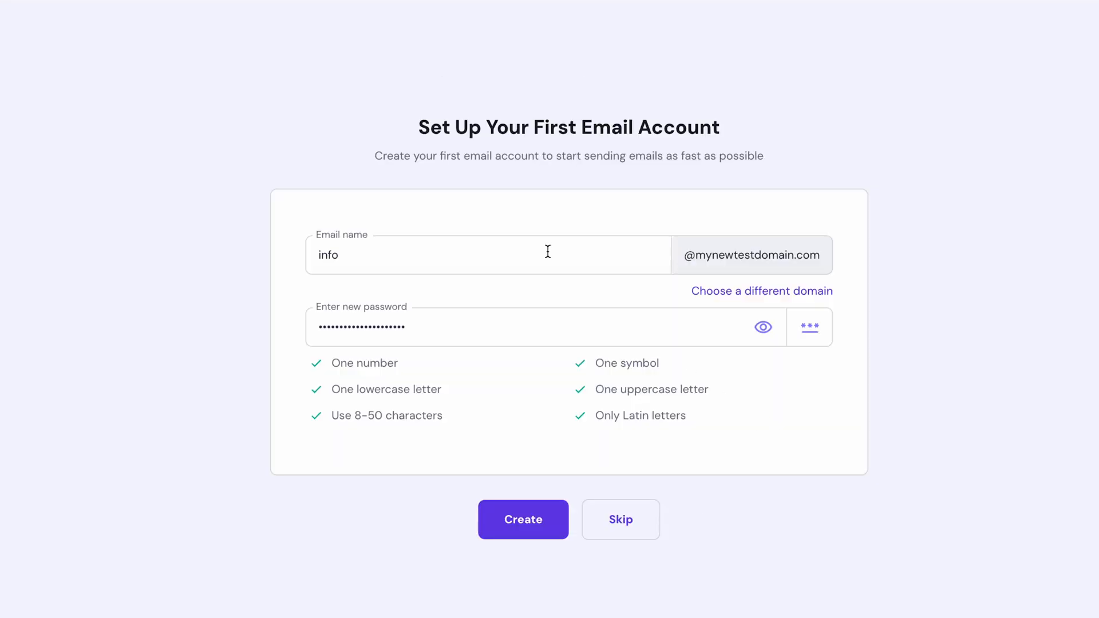
{"action": "mouse_move", "coordinate": [587, 337]}
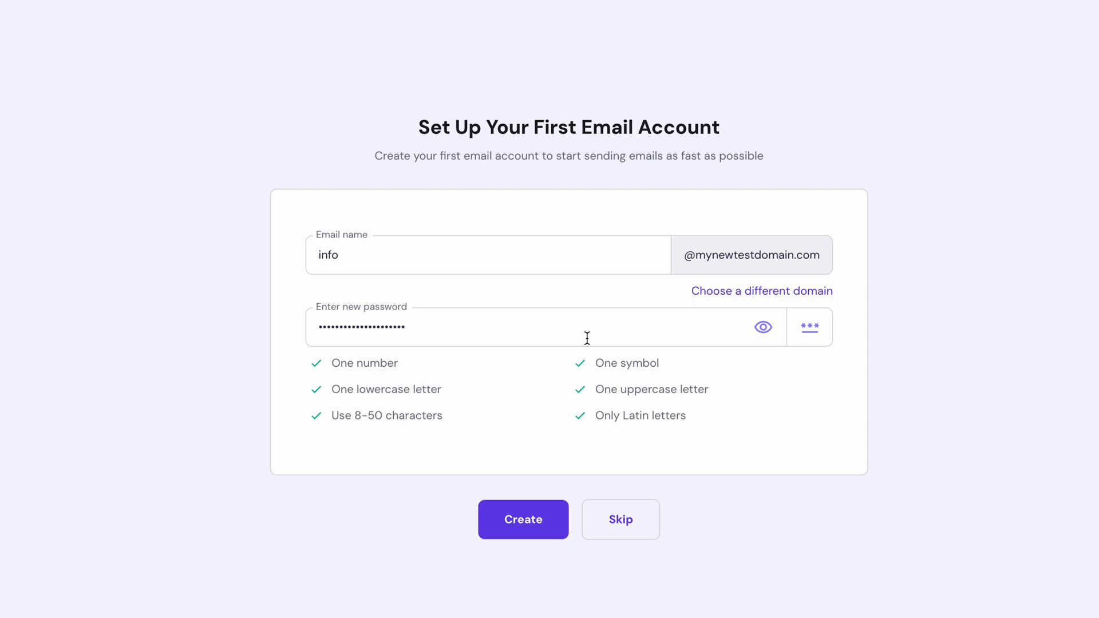
{"action": "left_click", "coordinate": [522, 519]}
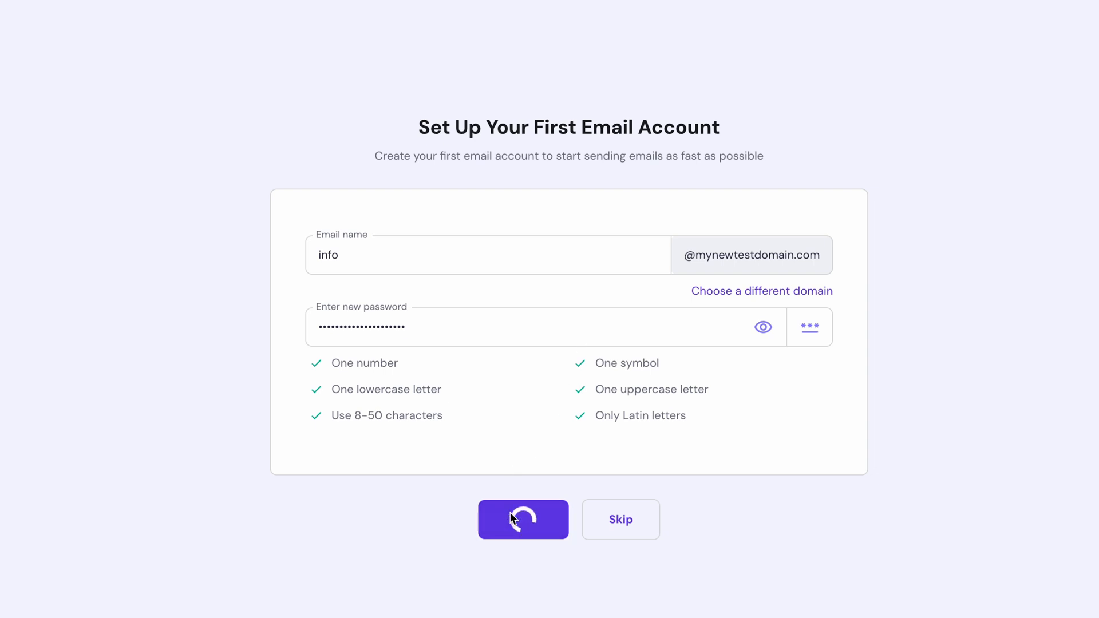
{"action": "left_click", "coordinate": [523, 519]}
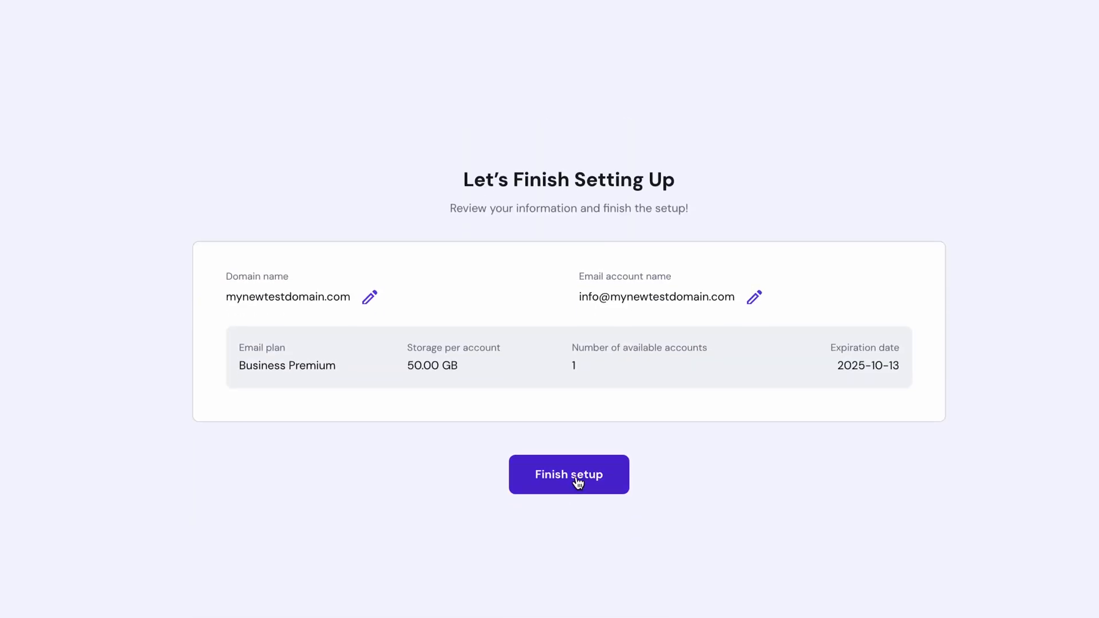
{"action": "left_click", "coordinate": [569, 474]}
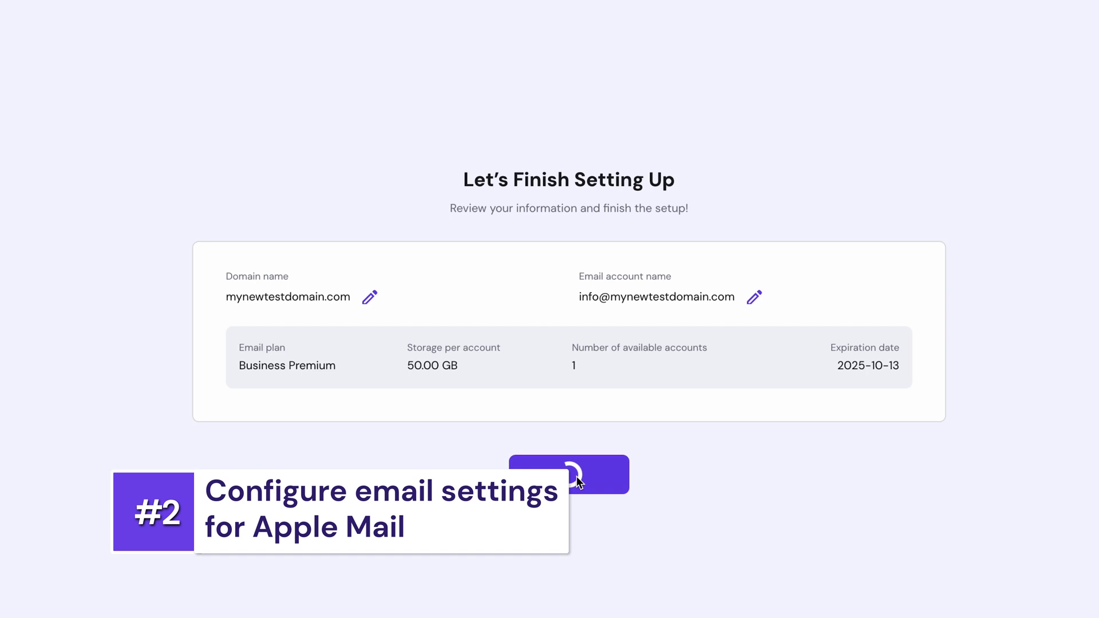
{"action": "left_click", "coordinate": [568, 475]}
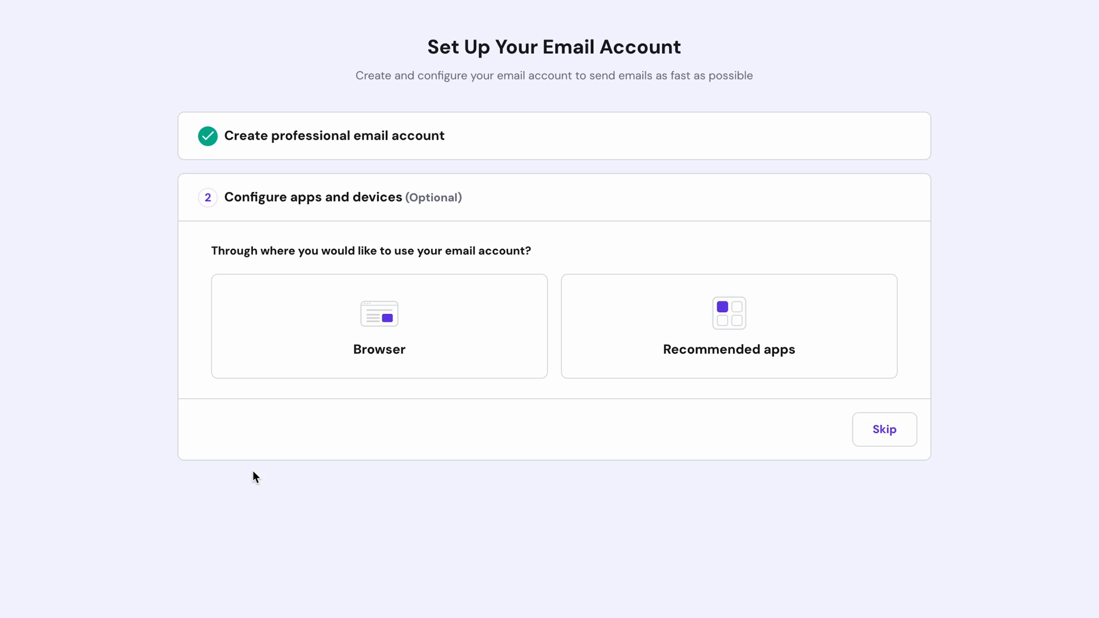
- Pick Apple Mail with automatic configuration and download its configuration profile
{"action": "left_click", "coordinate": [728, 325]}
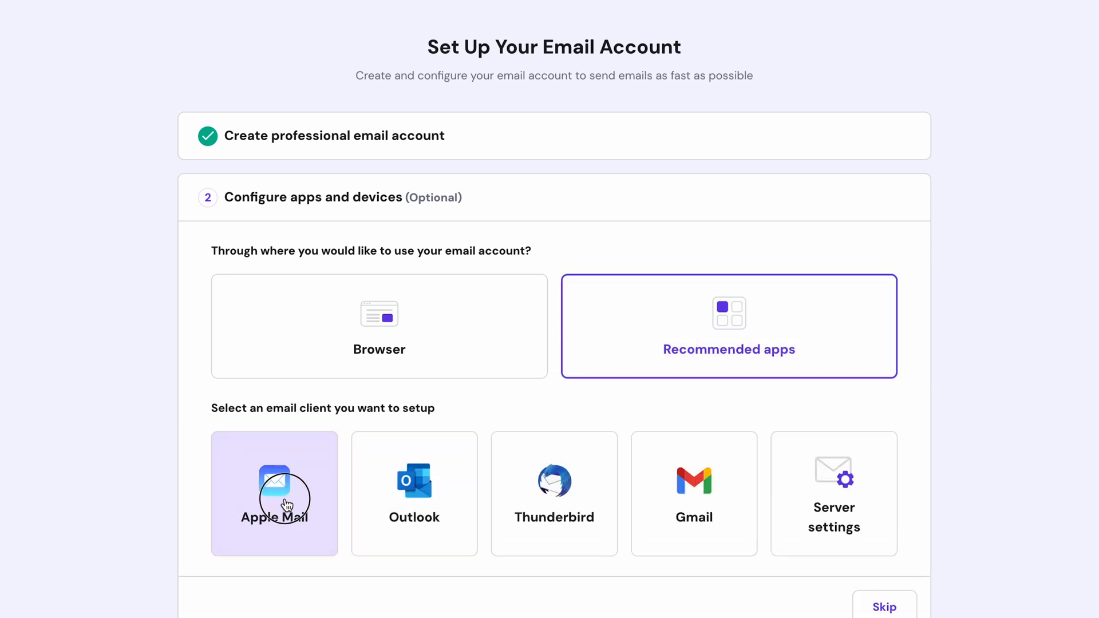
{"action": "left_click", "coordinate": [274, 493]}
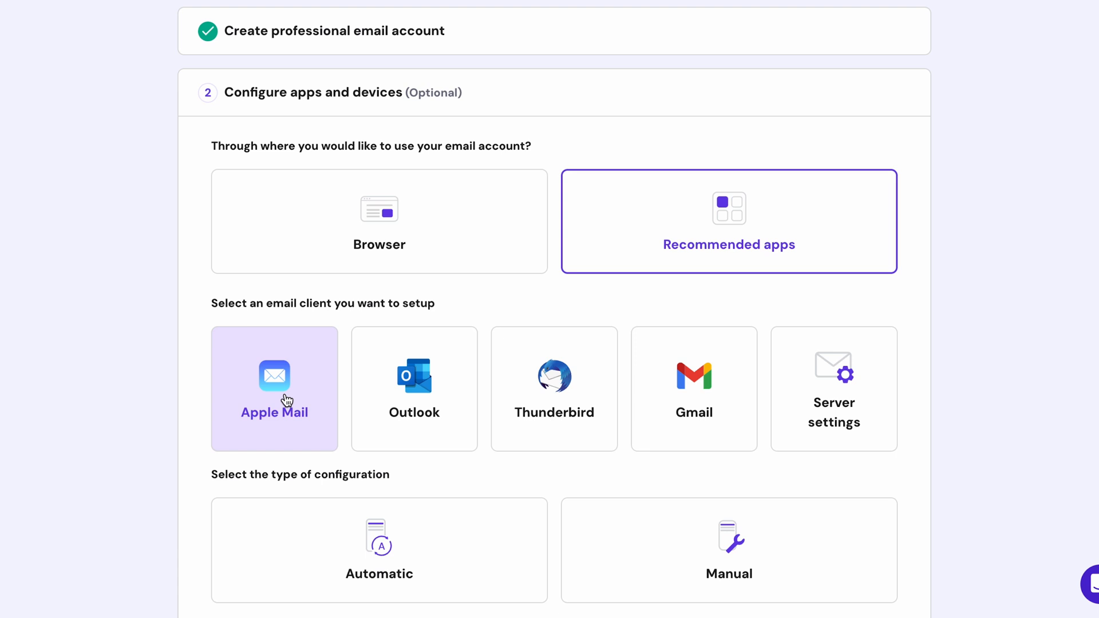
{"action": "left_click", "coordinate": [378, 551]}
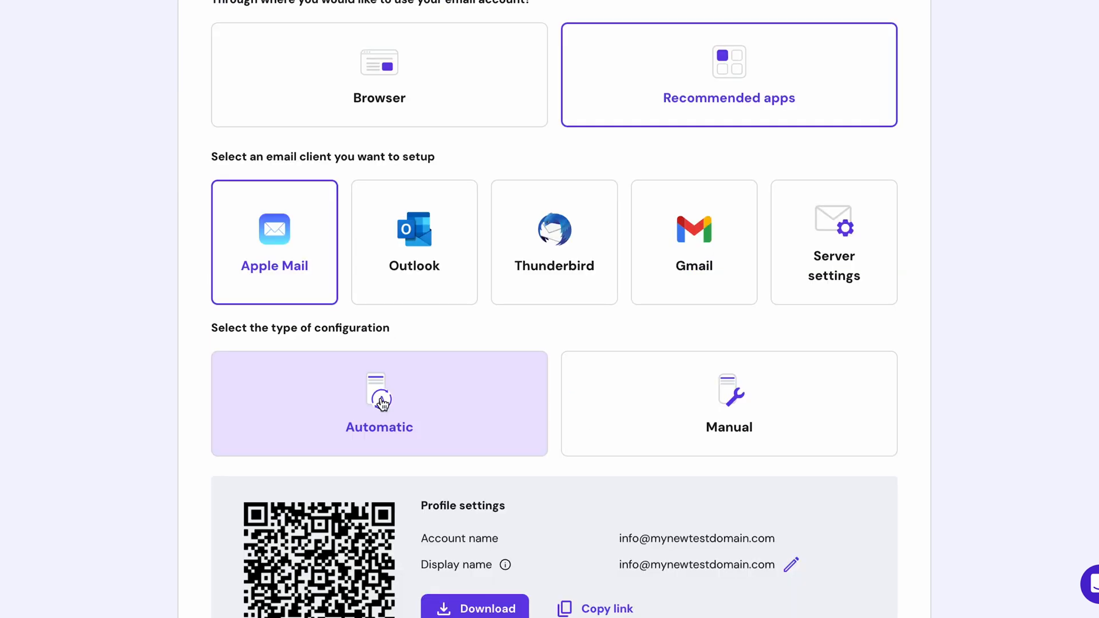
{"action": "scroll", "scroll_direction": "down", "scroll_amount": 3}
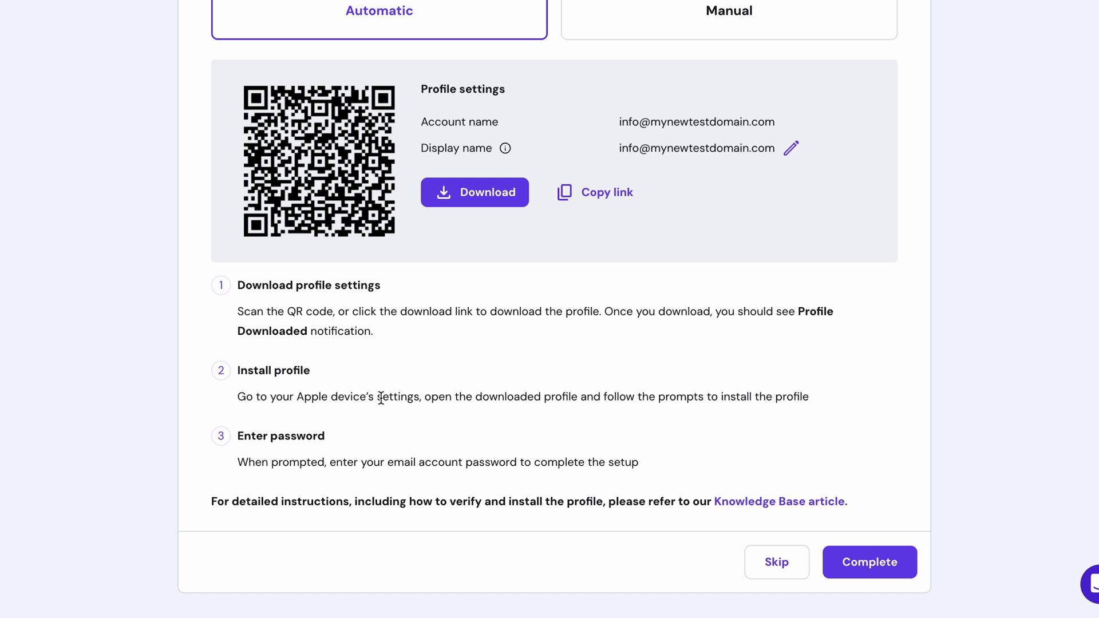
{"action": "mouse_move", "coordinate": [469, 213]}
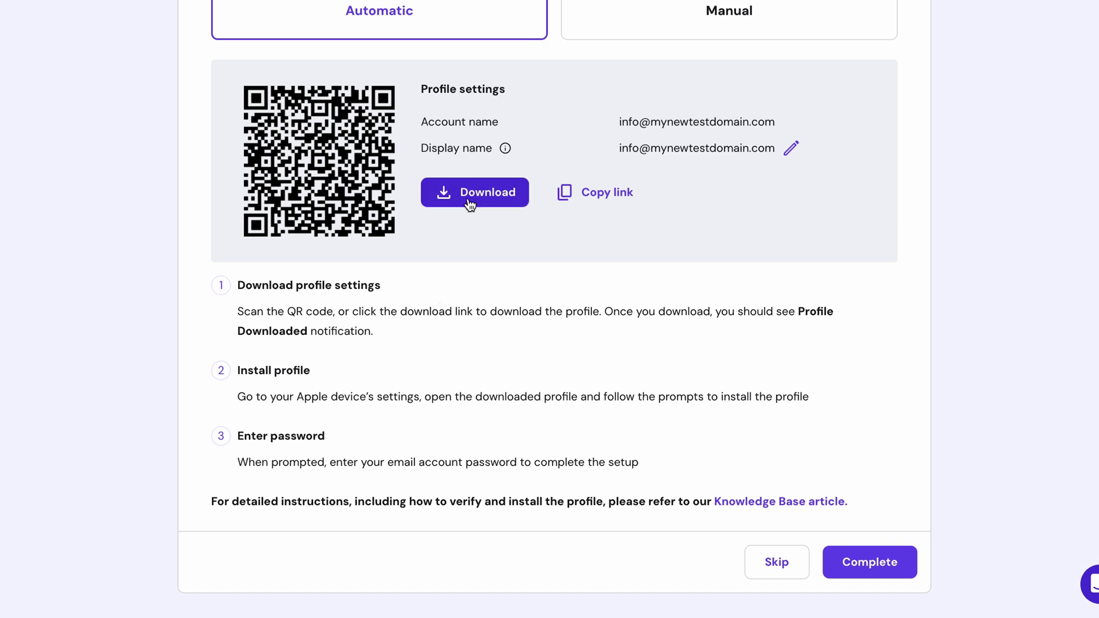
{"action": "left_click", "coordinate": [21, 8]}
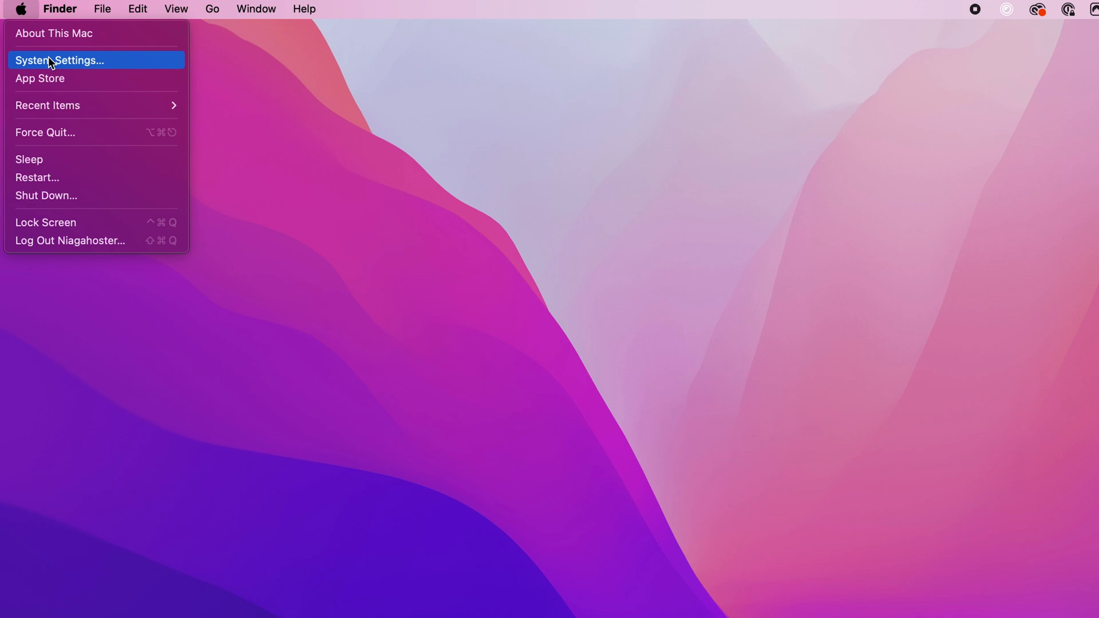
- Install the mail profile from Device Management and enter the account password
{"action": "left_click", "coordinate": [59, 60]}
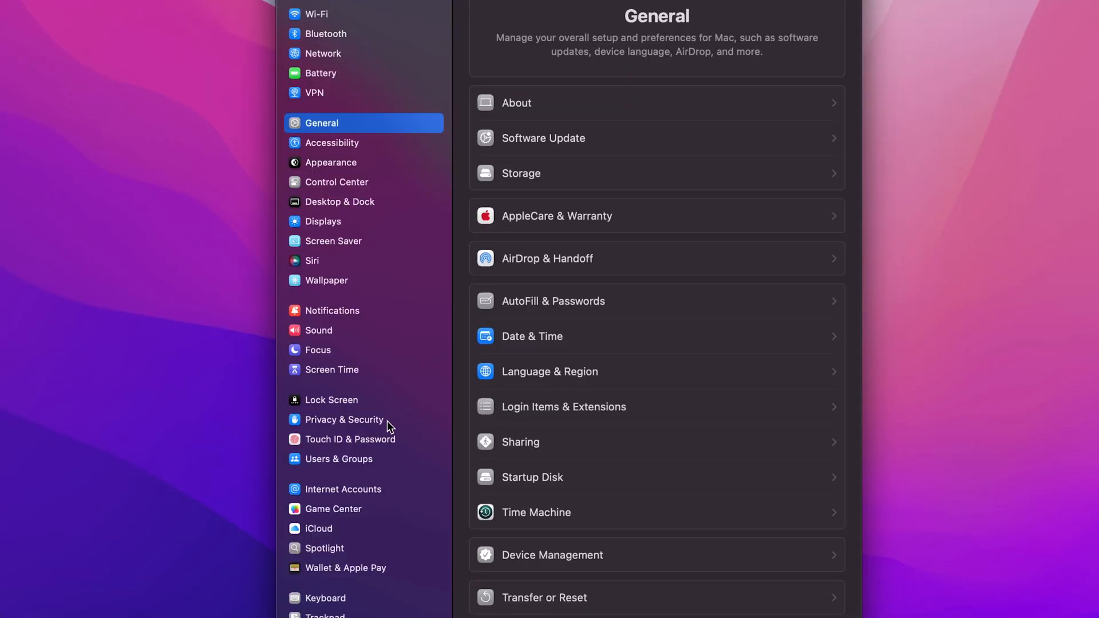
{"action": "left_click", "coordinate": [344, 419]}
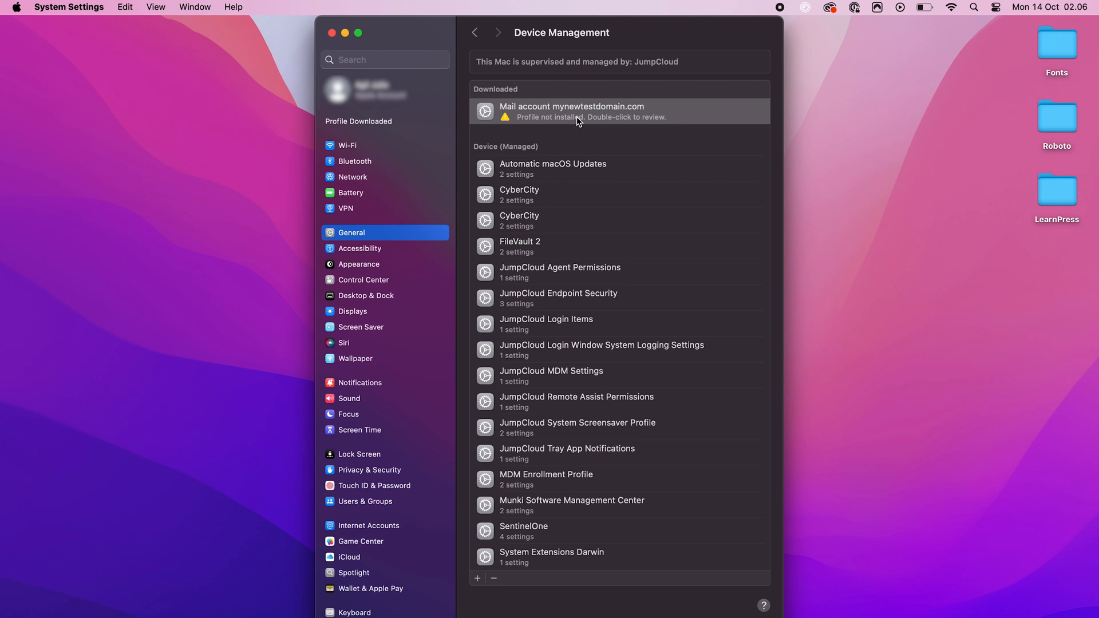
{"action": "double_click", "coordinate": [572, 111]}
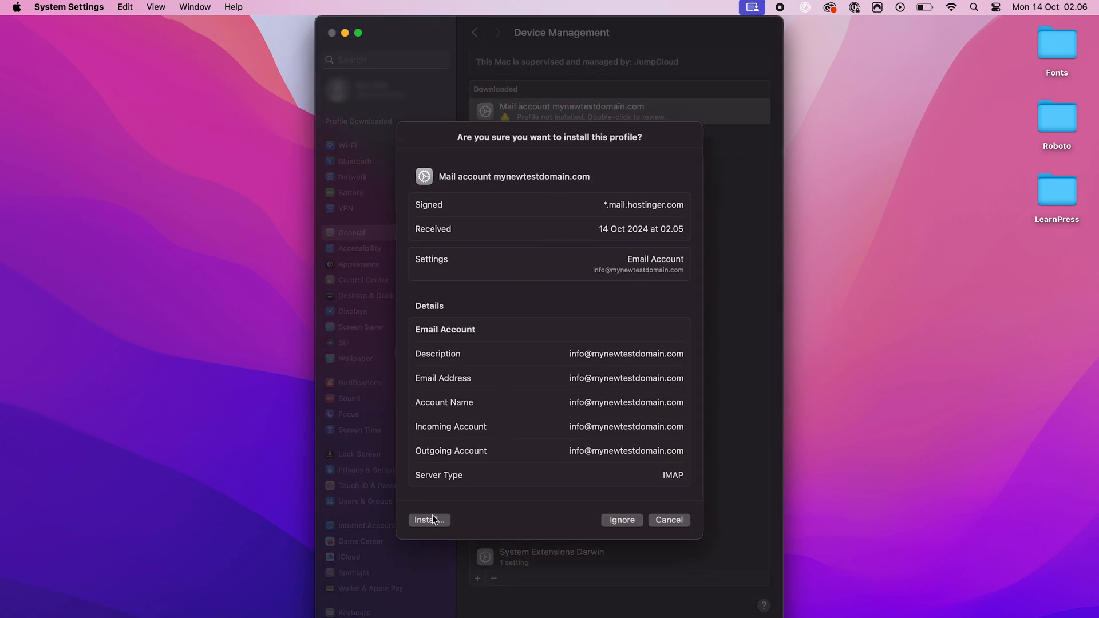
{"action": "left_click", "coordinate": [428, 519]}
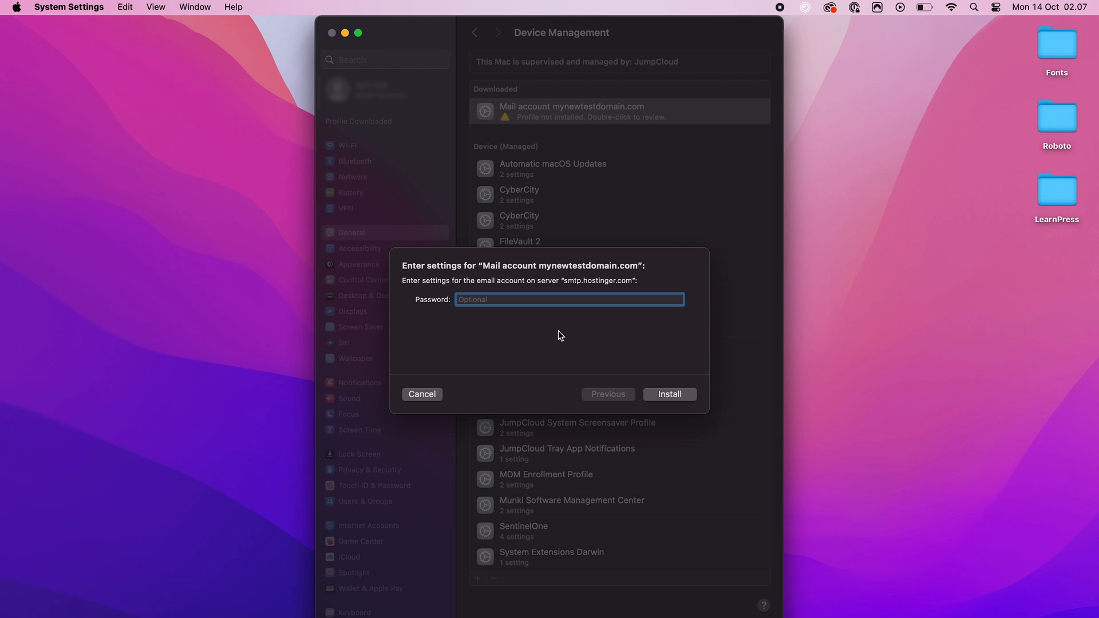
{"action": "type", "text": "password"}
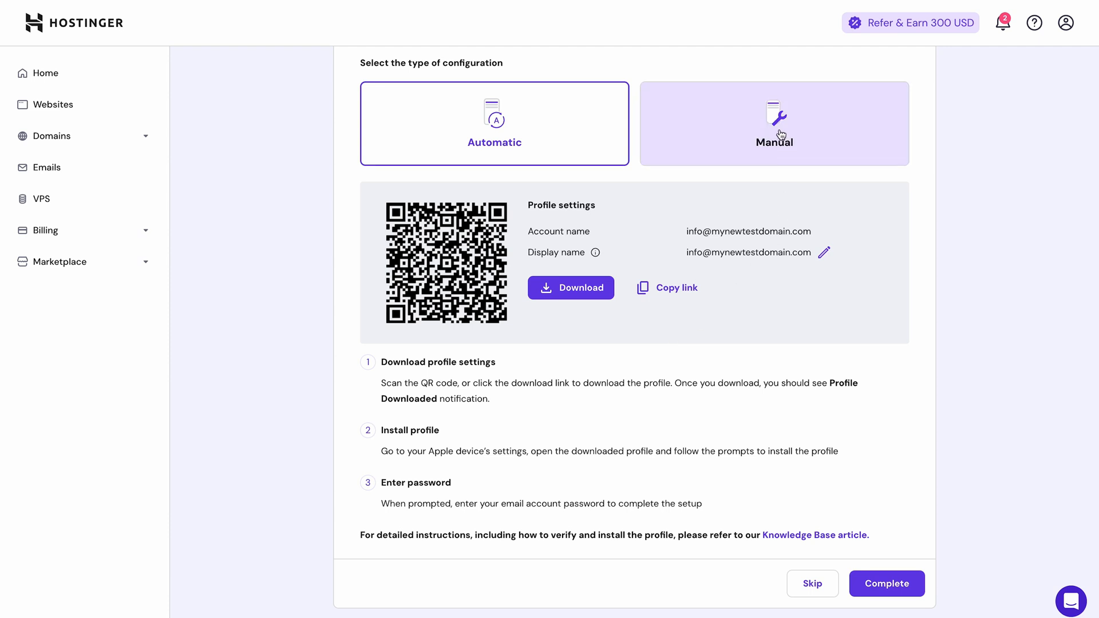
- Switch the Hostinger Apple Mail setup to manual configuration
{"action": "left_click", "coordinate": [774, 123]}
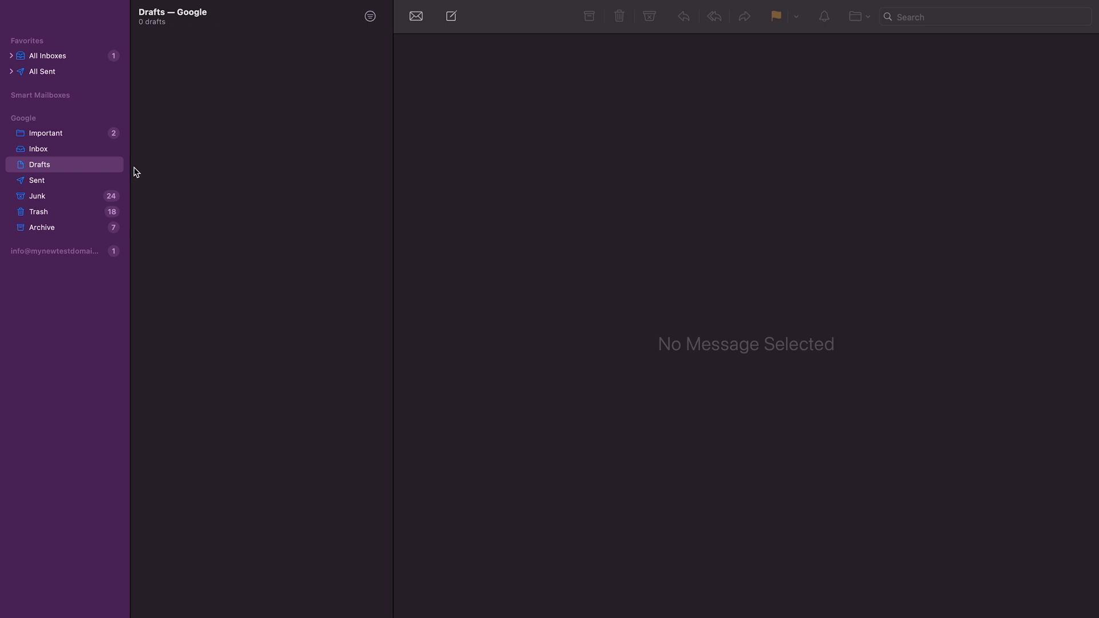
{"action": "left_click", "coordinate": [52, 8]}
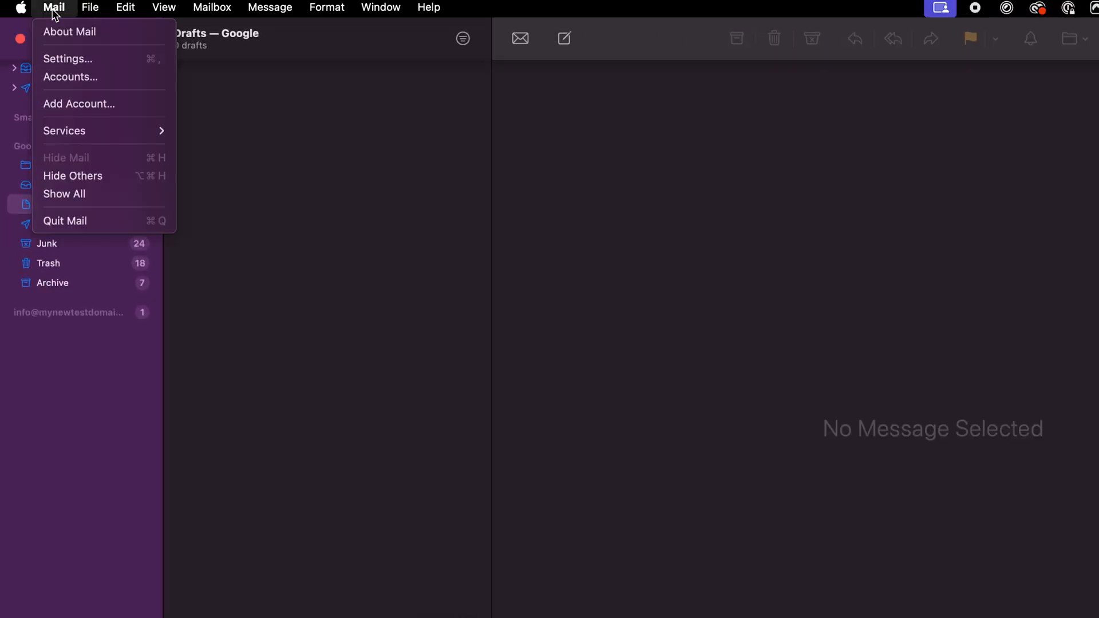
{"action": "left_click", "coordinate": [78, 104]}
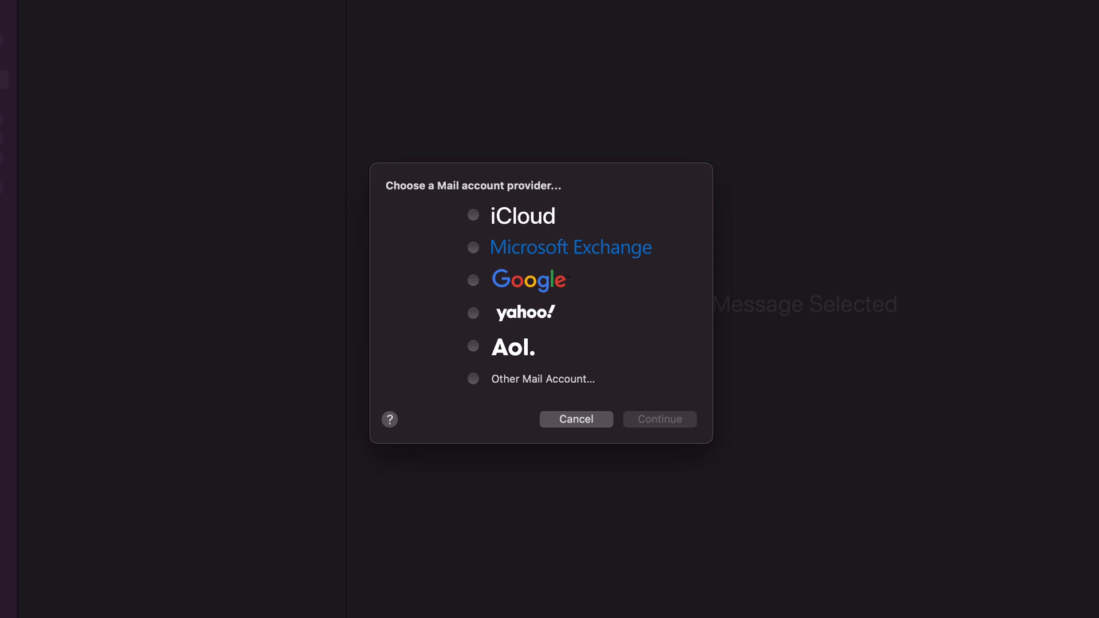
{"action": "mouse_move", "coordinate": [478, 381]}
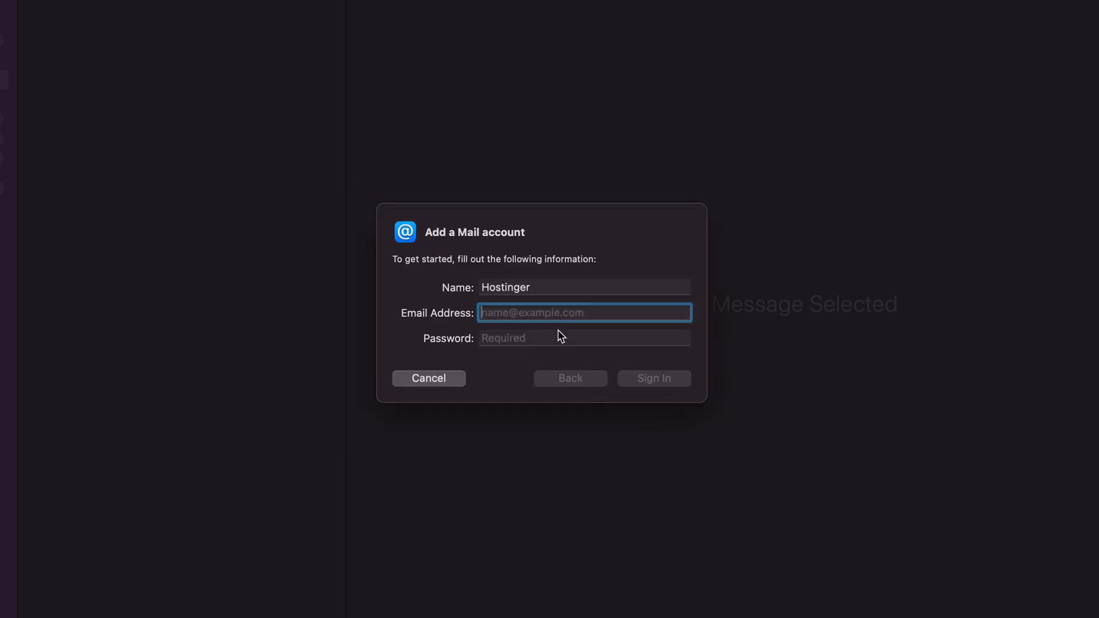
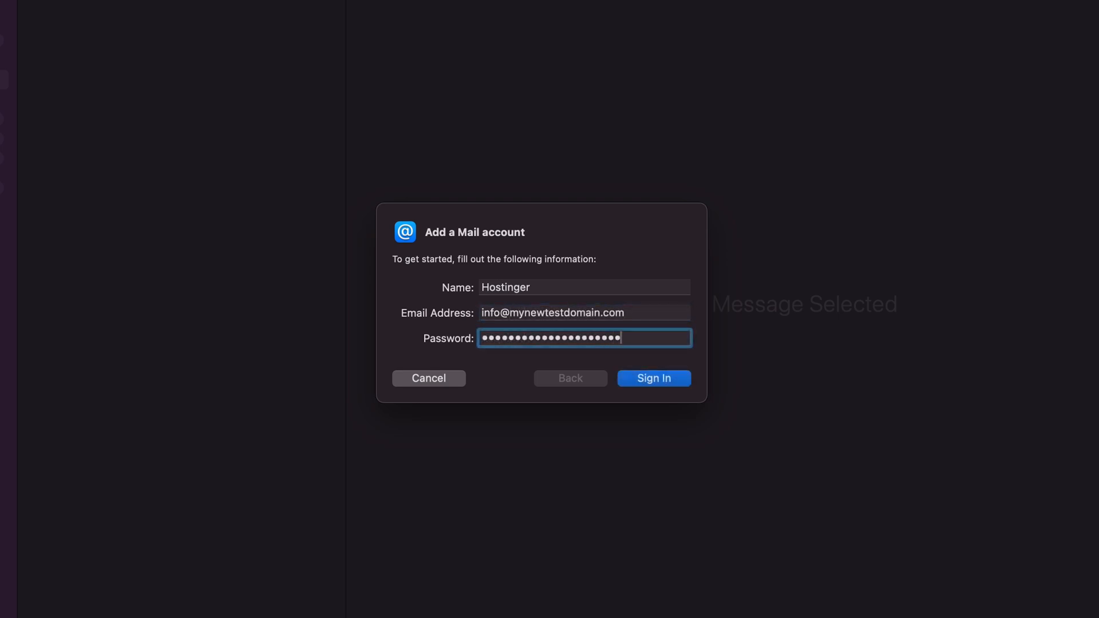
{"action": "left_click", "coordinate": [652, 377]}
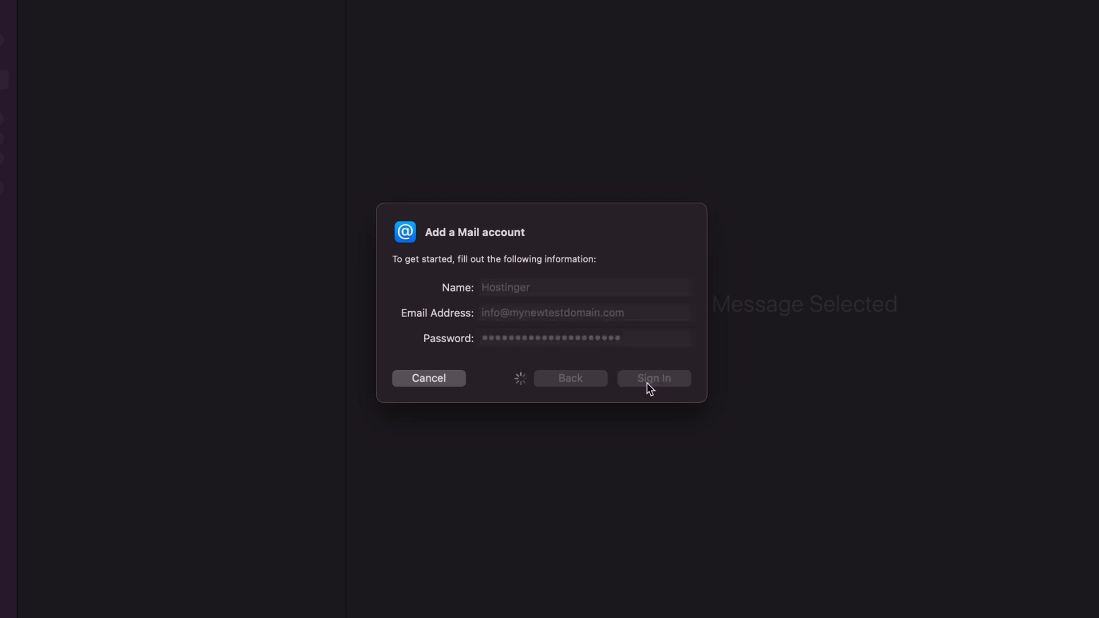
{"action": "left_click", "coordinate": [652, 378]}
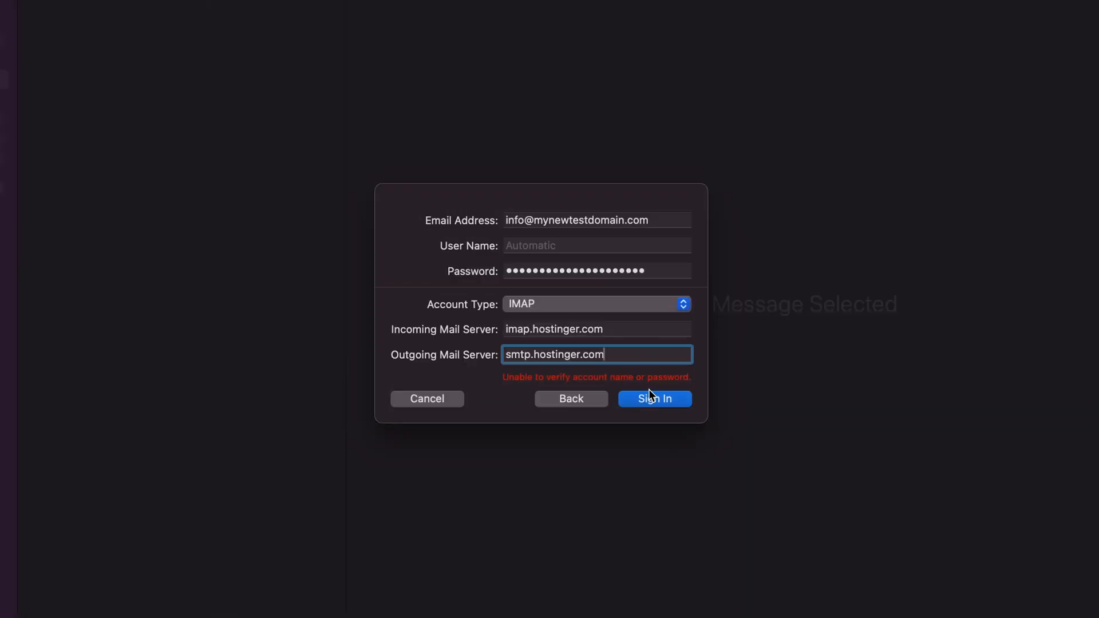
- Sign in via imap.hostinger.com and smtp.hostinger.com, enable Mail and Notes, and show the inbox
{"action": "left_click", "coordinate": [654, 398]}
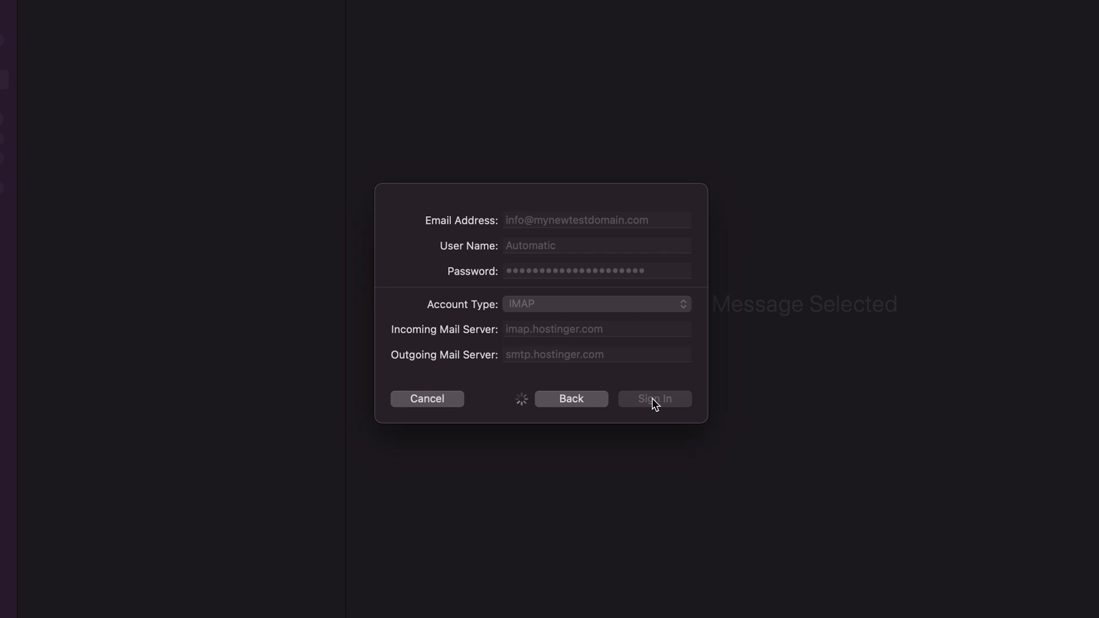
{"action": "left_click", "coordinate": [653, 399]}
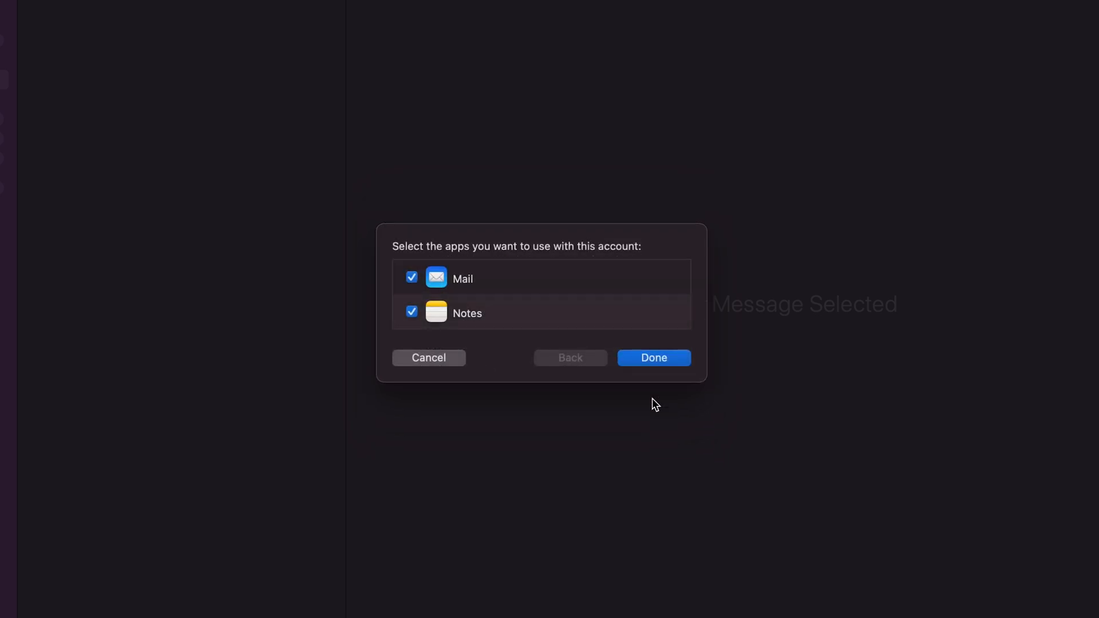
{"action": "left_click", "coordinate": [653, 357]}
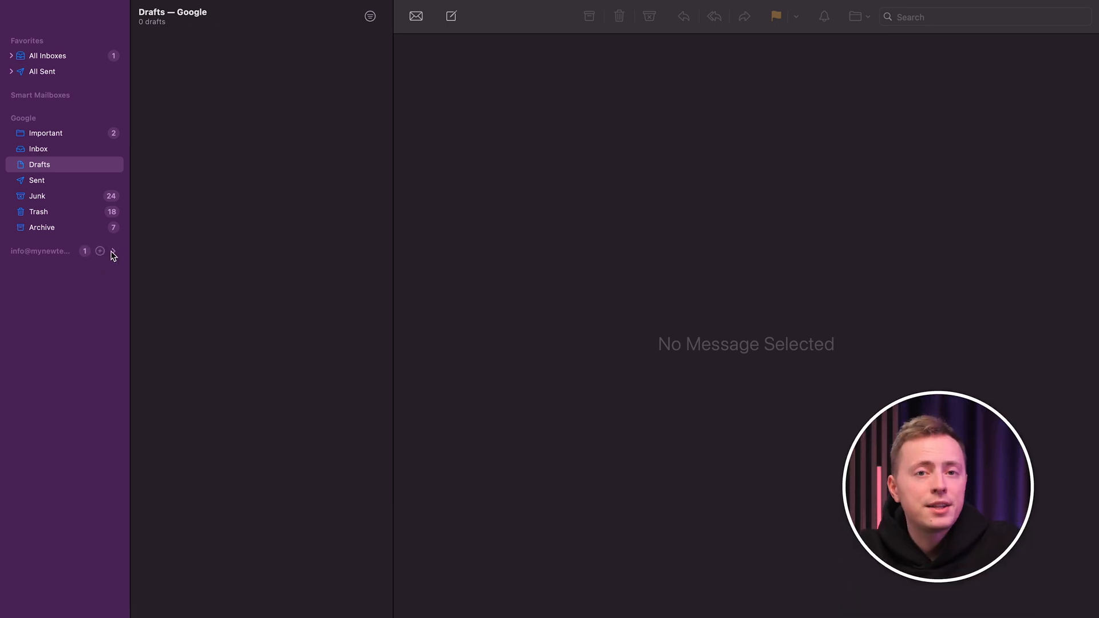
{"action": "left_click", "coordinate": [38, 266]}
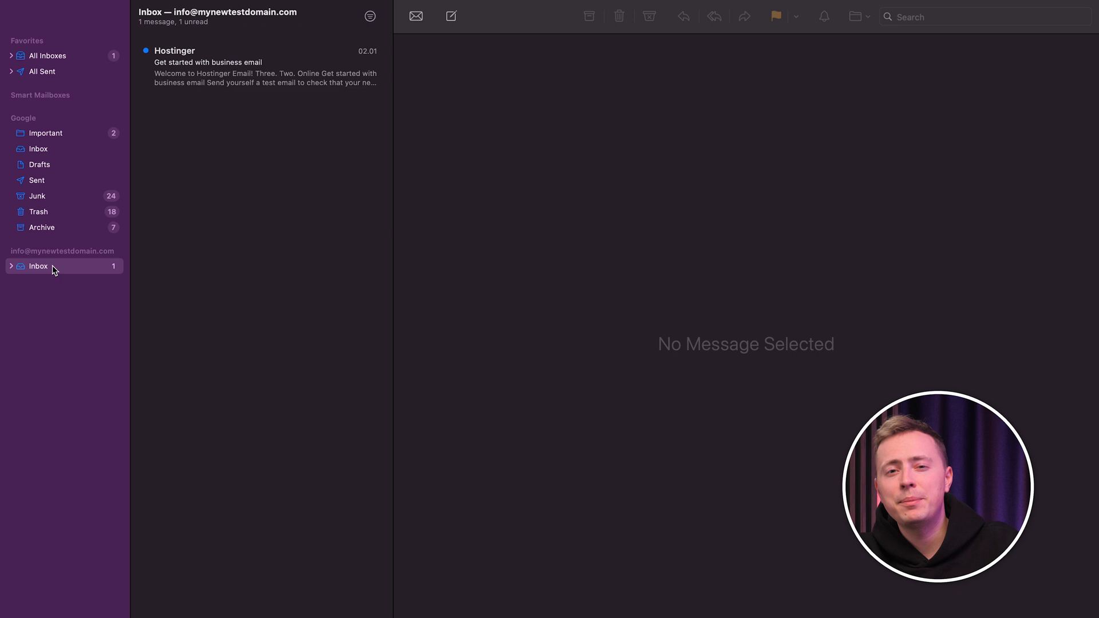
{"action": "mouse_move", "coordinate": [200, 316]}
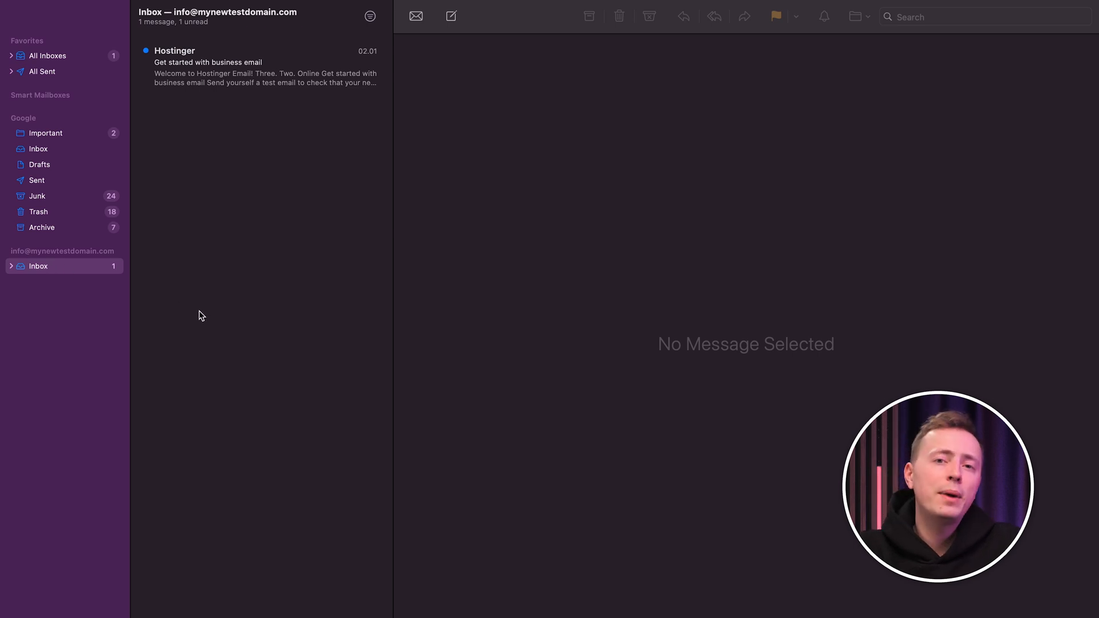
{"action": "mouse_move", "coordinate": [182, 306]}
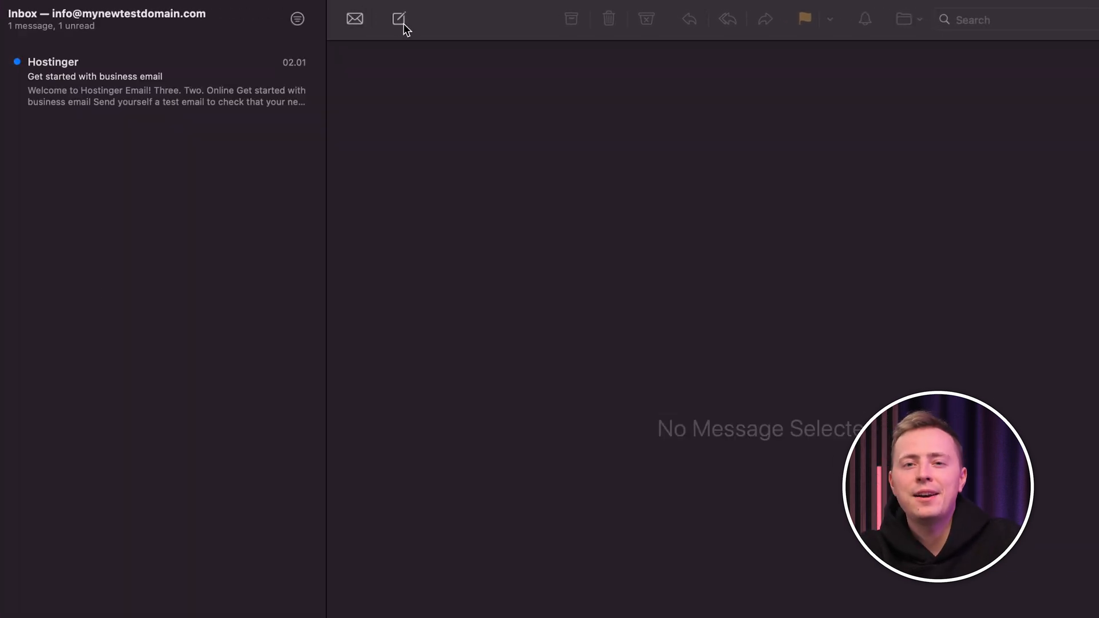
- Send a test email to Gmail, reply 'It works!', then open Hostinger's welcome email
{"action": "left_click", "coordinate": [400, 19]}
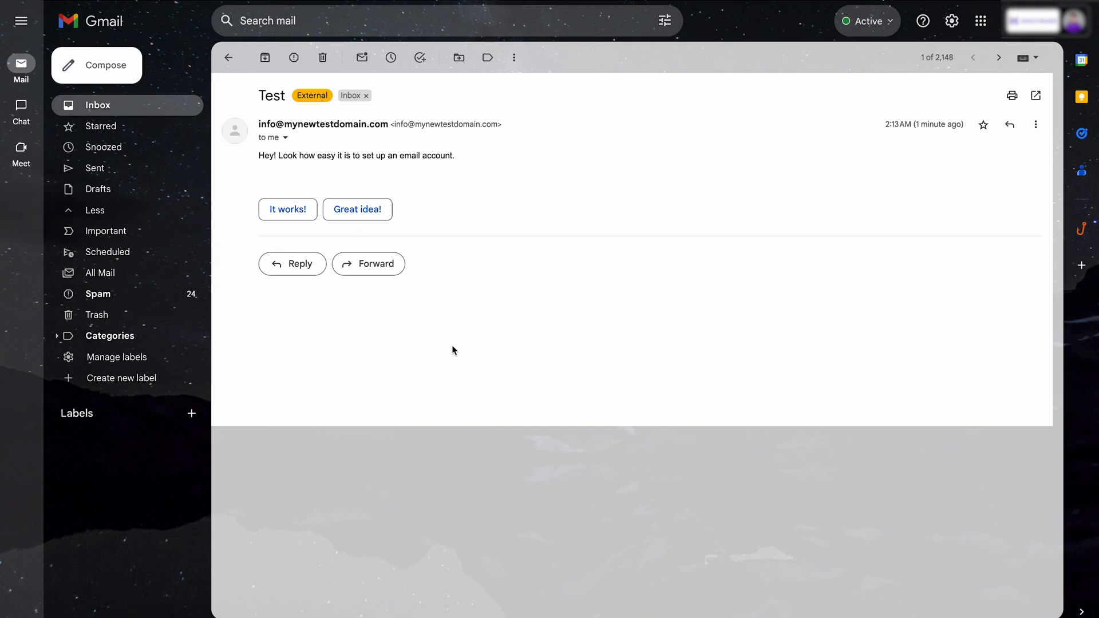
{"action": "left_click", "coordinate": [288, 209]}
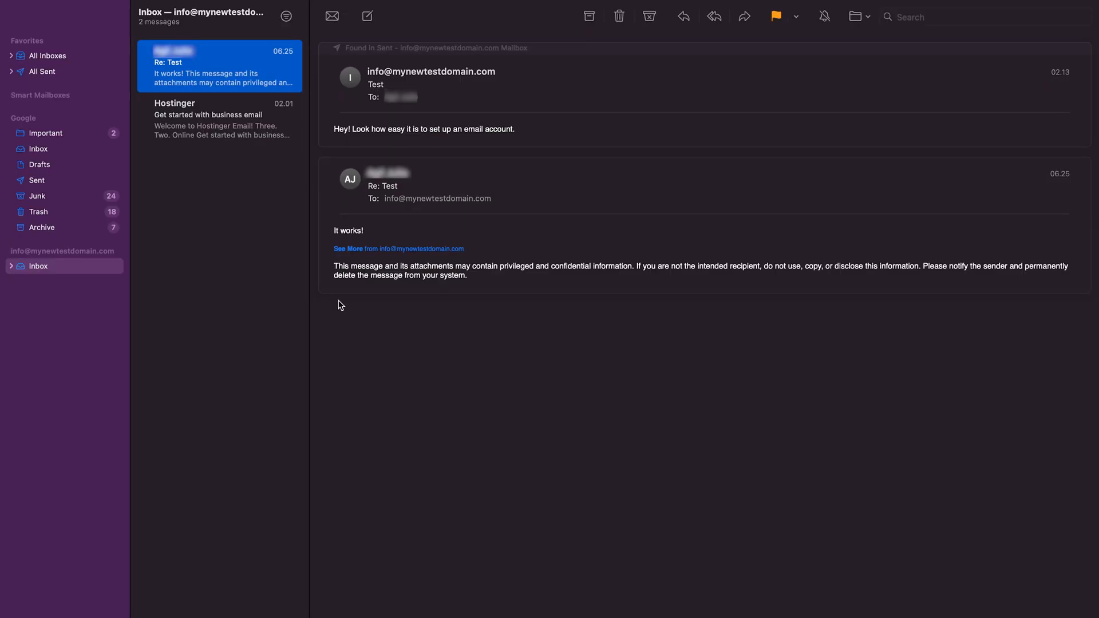
{"action": "left_click", "coordinate": [218, 119]}
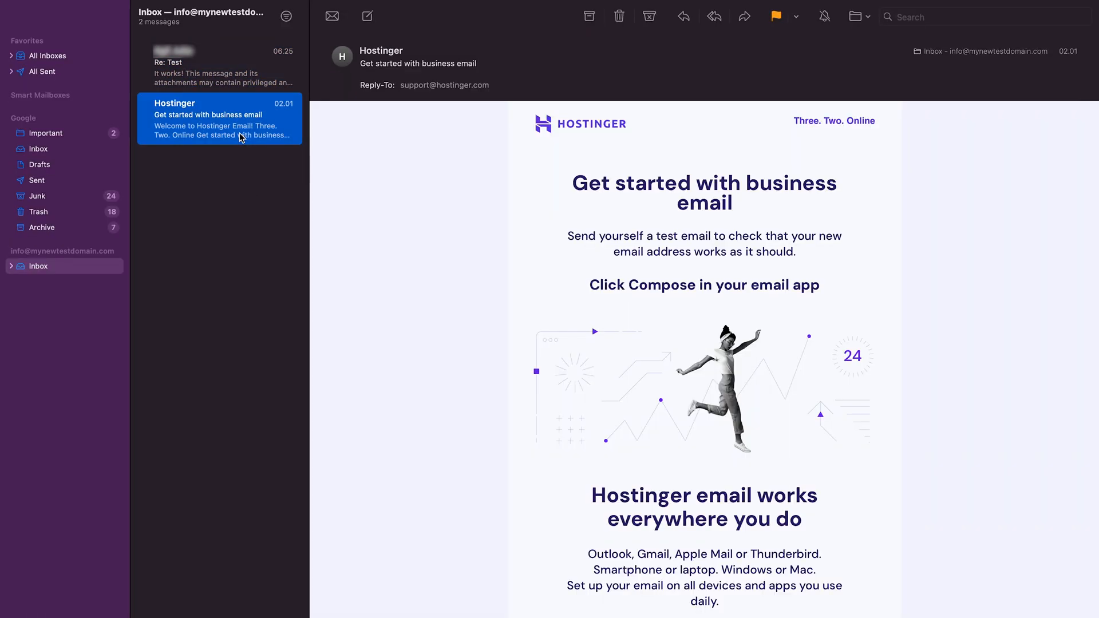